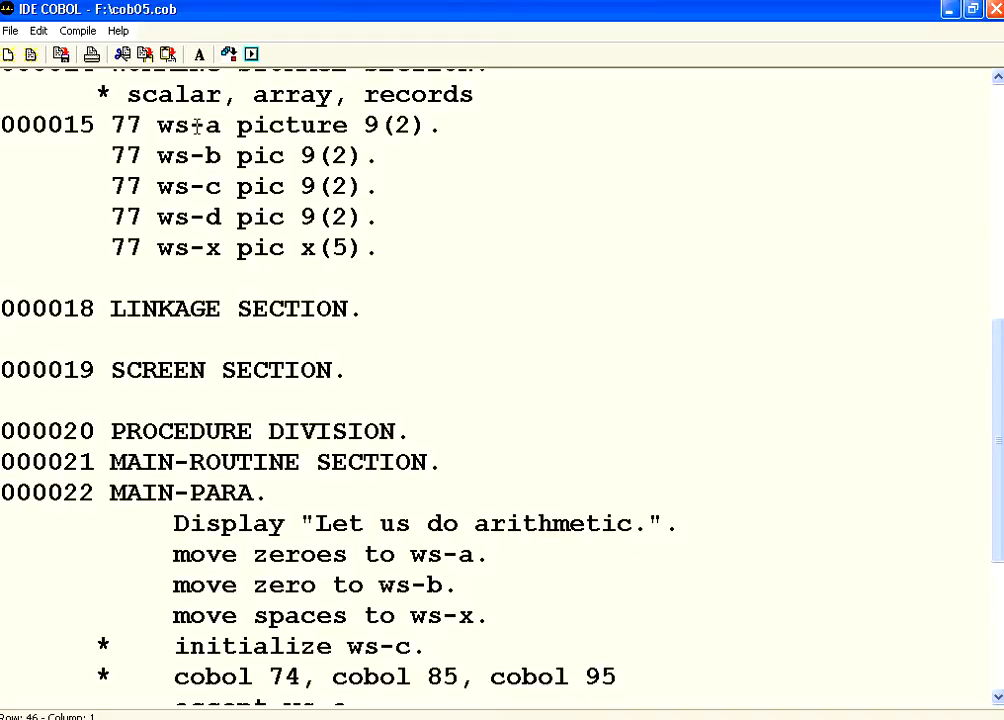
mouse_move(204, 186)
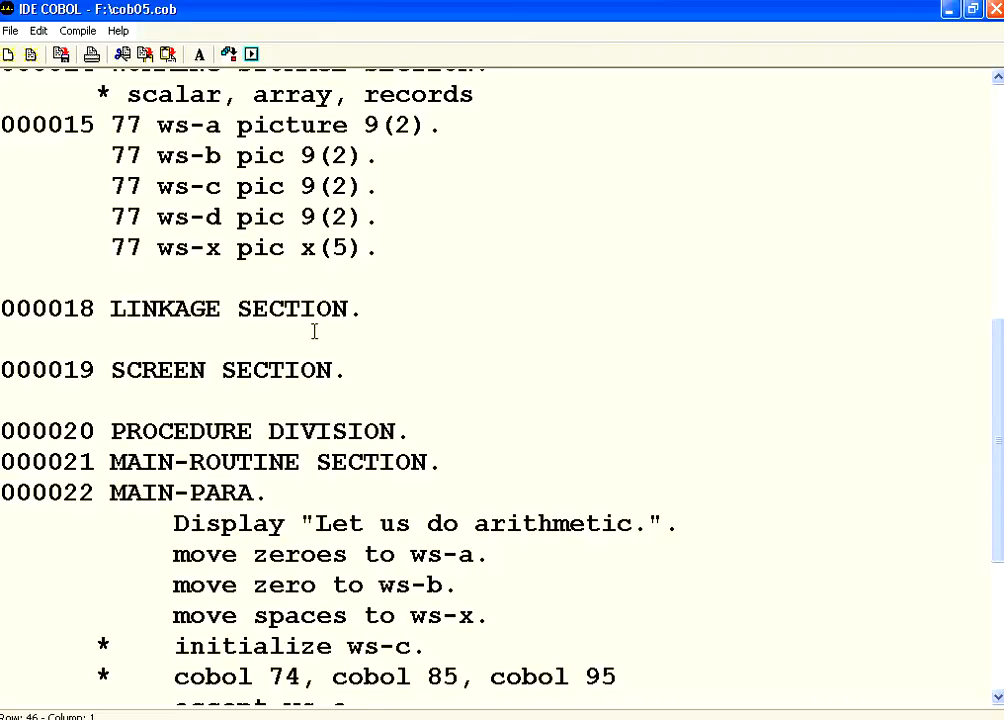
Select and clear the '* initialize ws-c.' comment line in MAIN-PARA
click(304, 248)
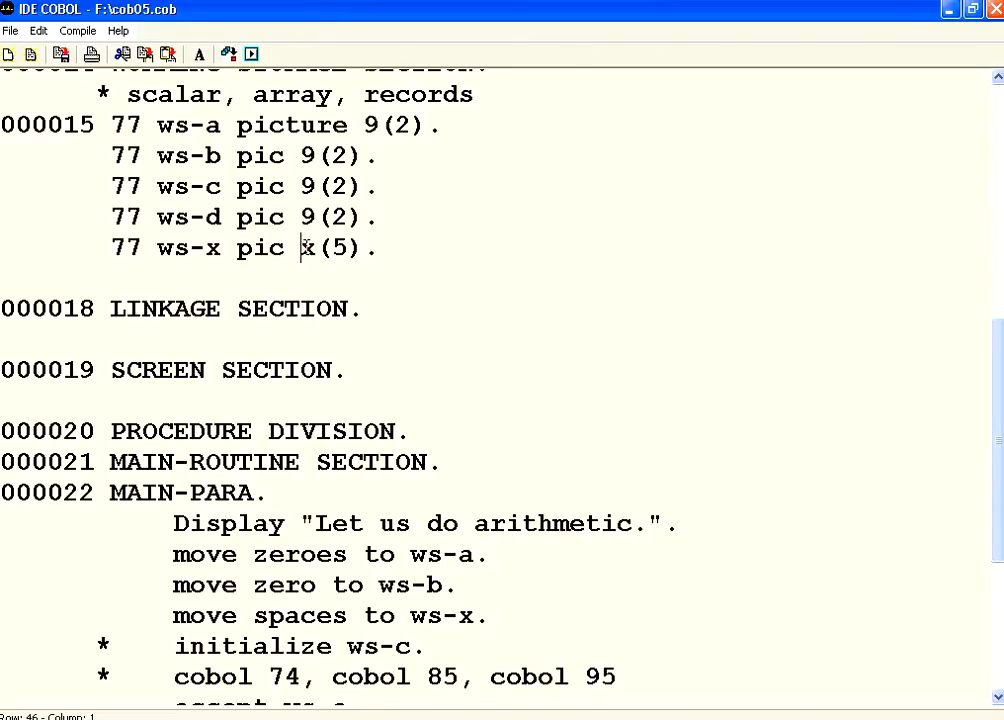
scroll(down, 3)
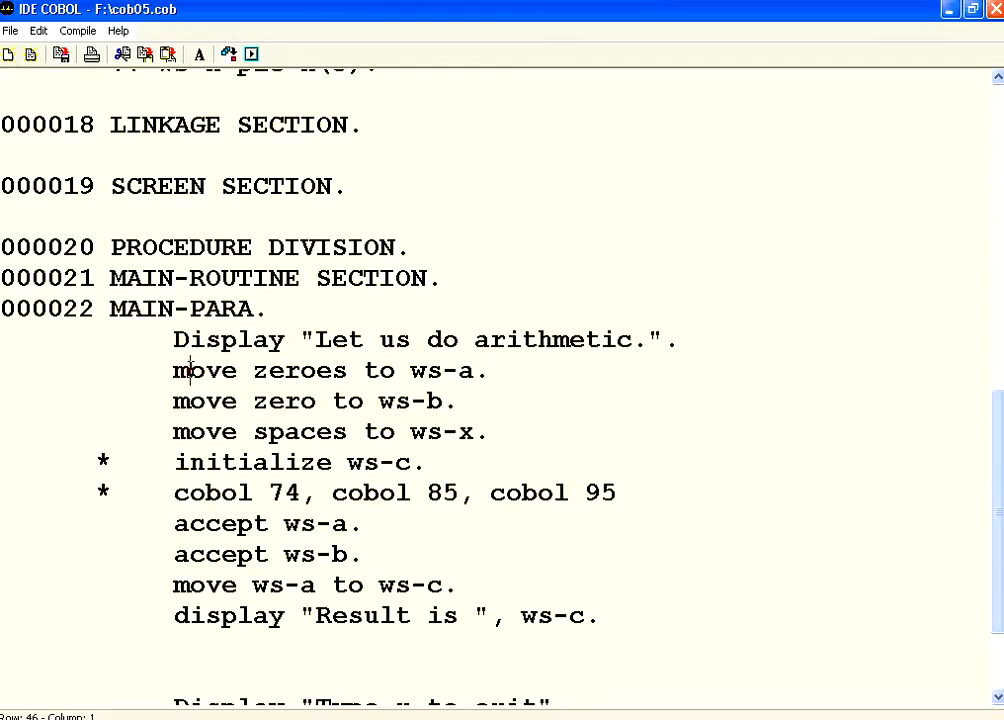
mouse_move(230, 400)
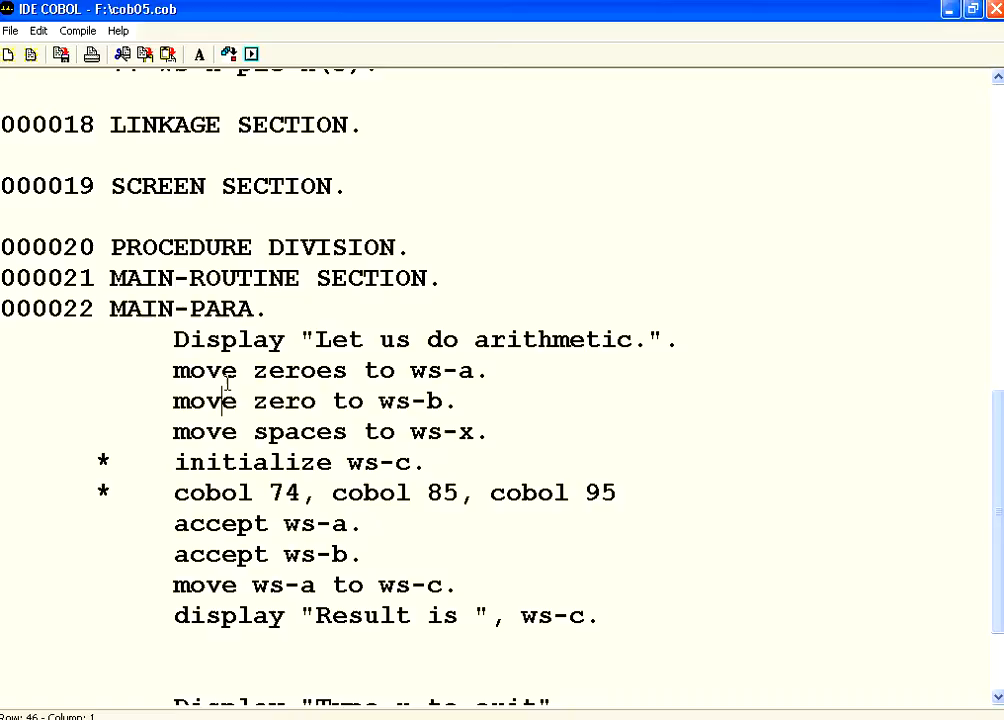
mouse_move(320, 388)
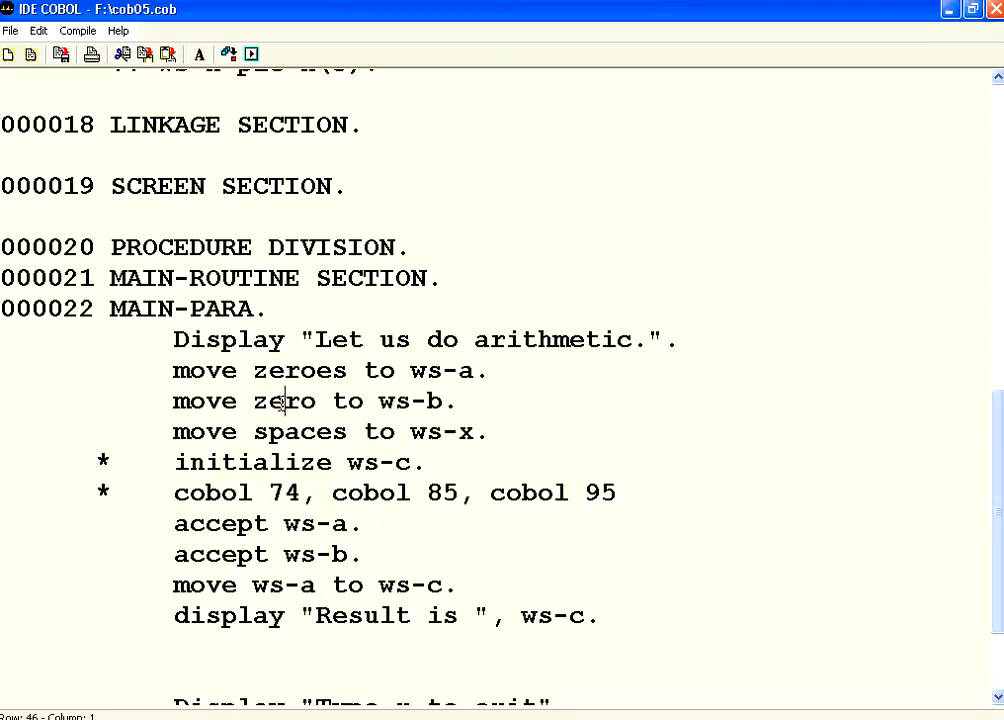
mouse_move(320, 370)
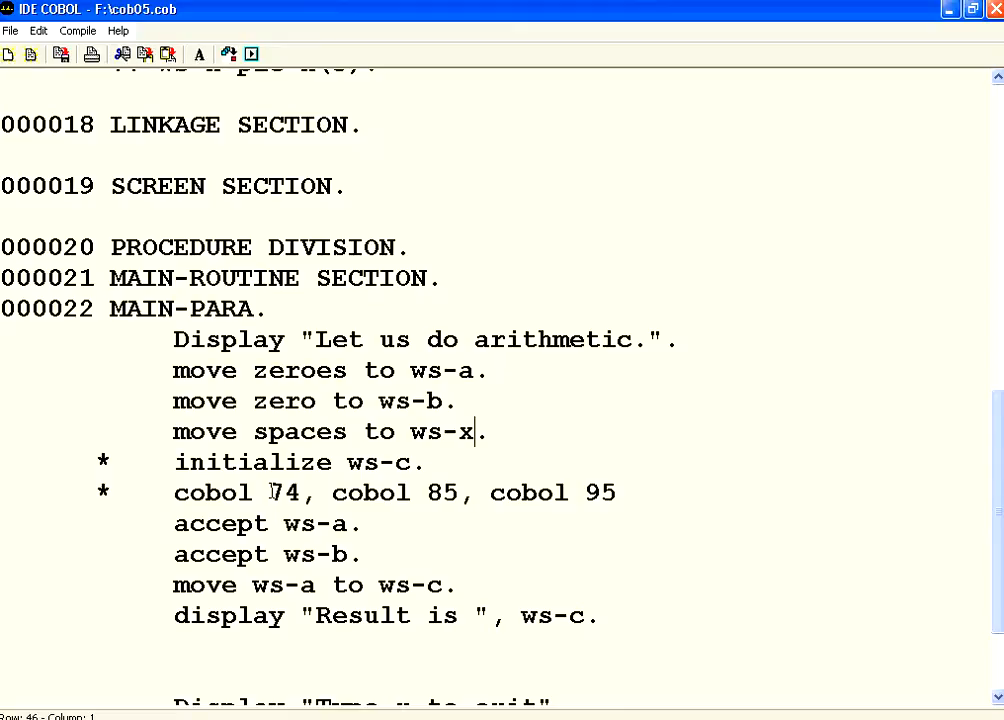
double_click(288, 492)
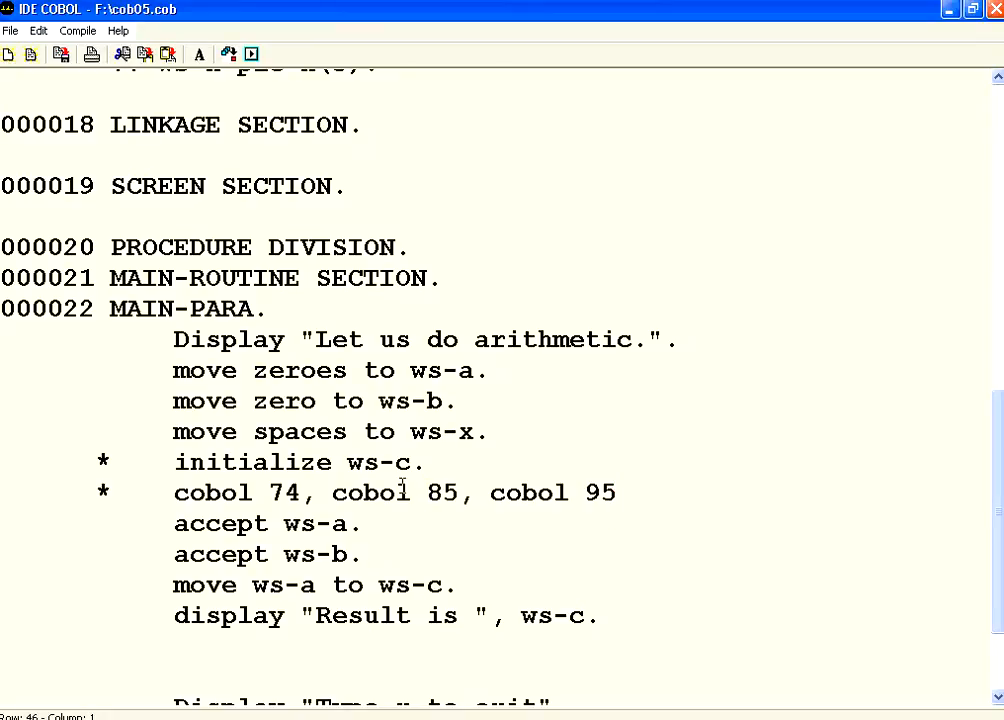
mouse_move(248, 394)
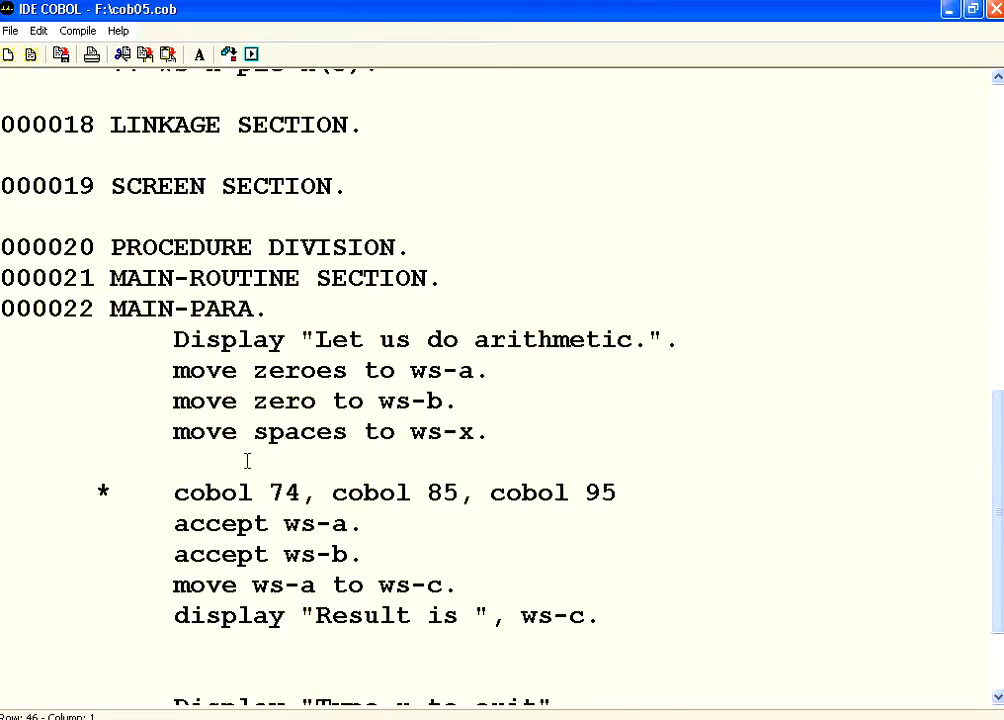
Retype 'initialize ws-c.' on the blank line and launch Compile for cob05
text(initialize ws-c.)
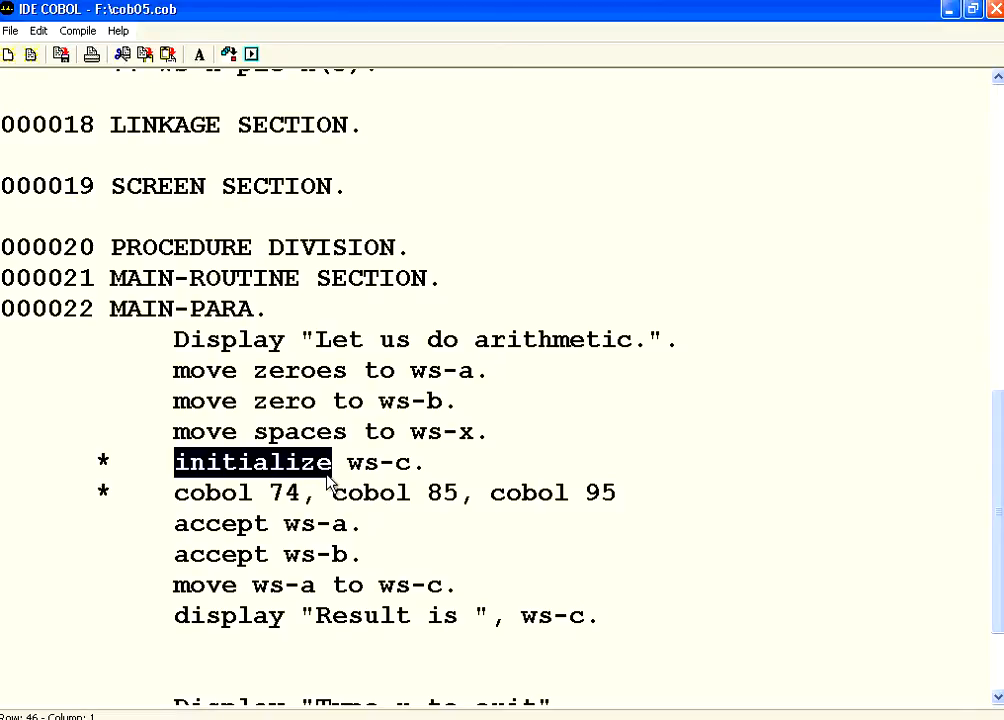
scroll(down, 3)
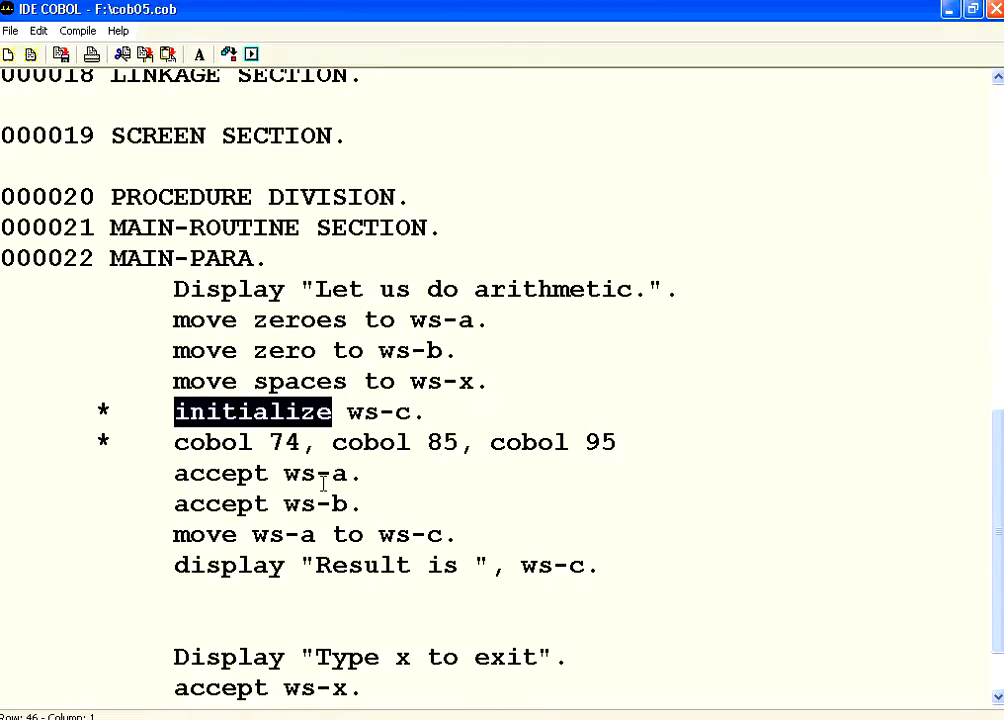
scroll(down, 3)
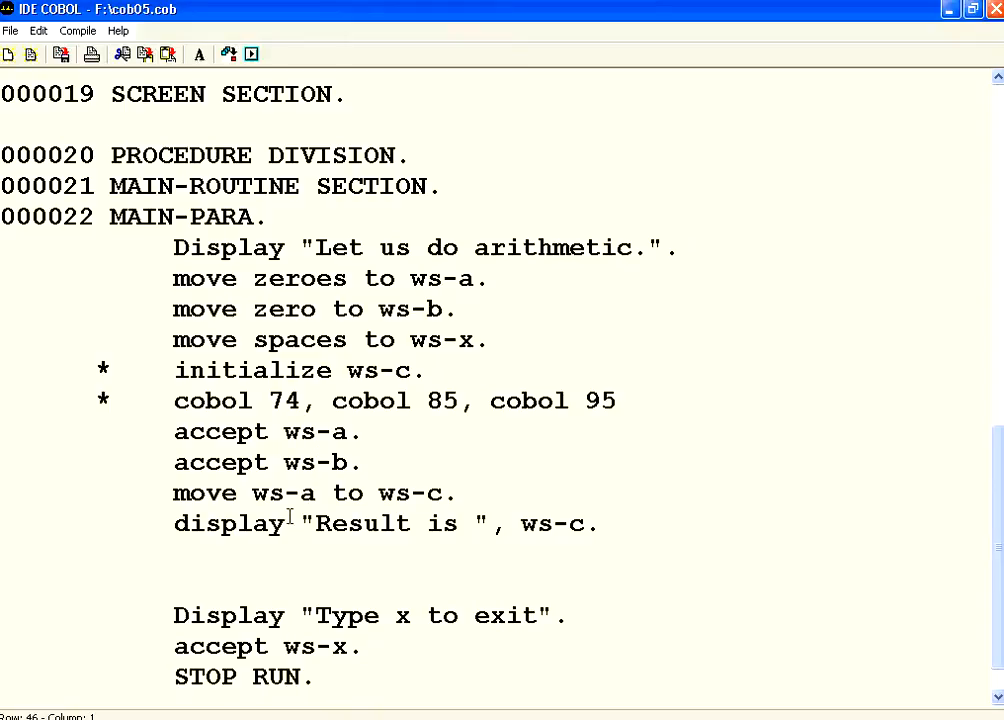
double_click(284, 492)
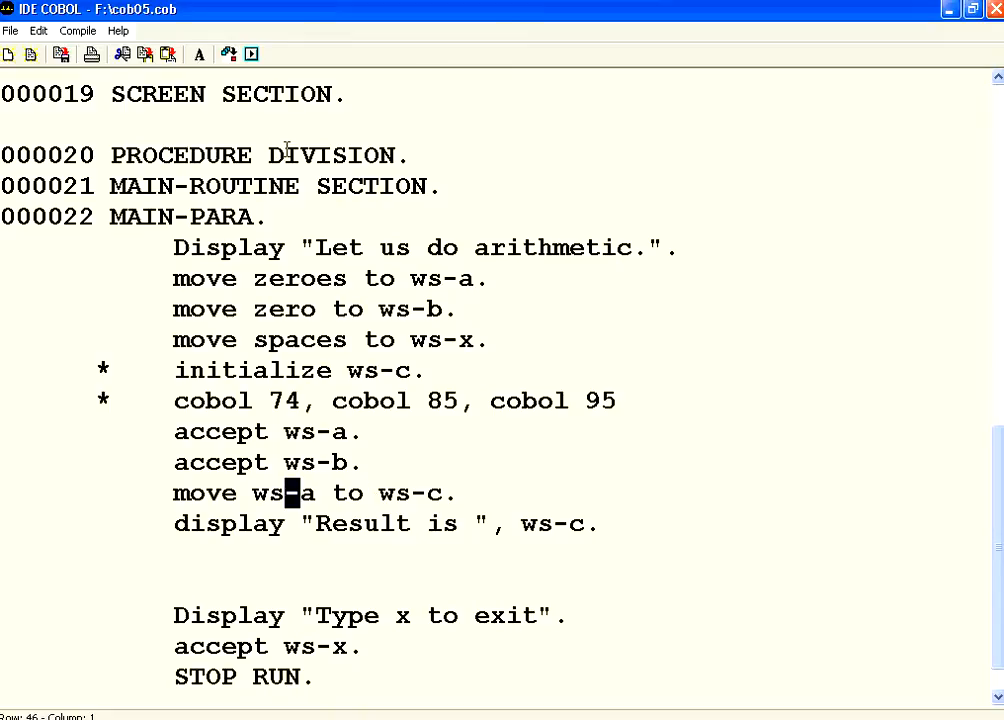
click(216, 186)
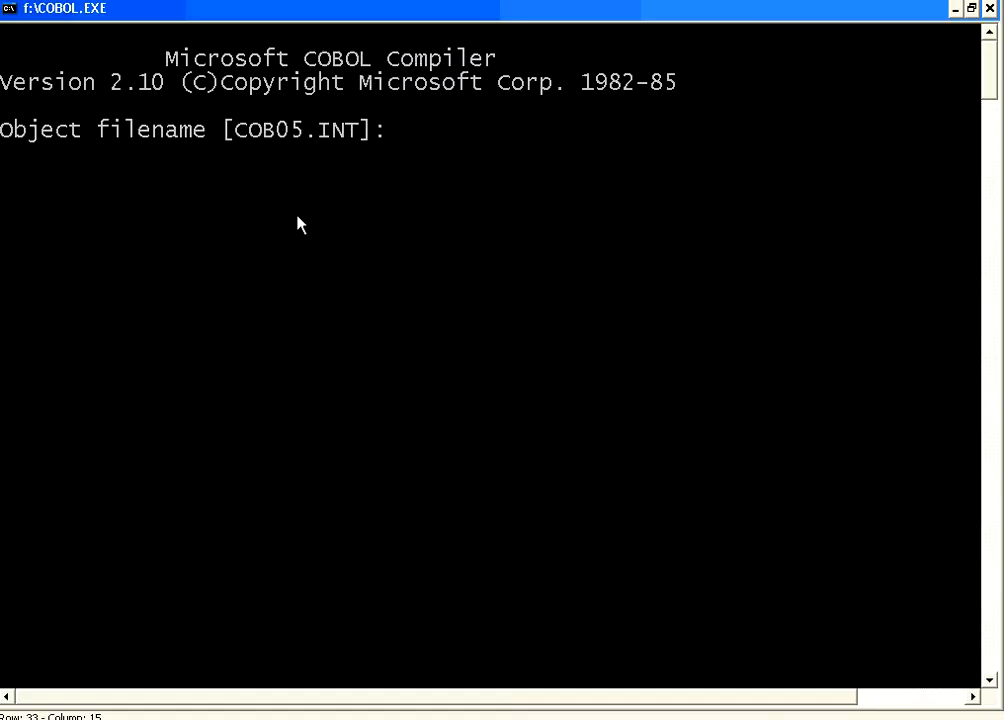
Finish the compiler prompts, start a command prompt and run the compiled cob05
text(err)
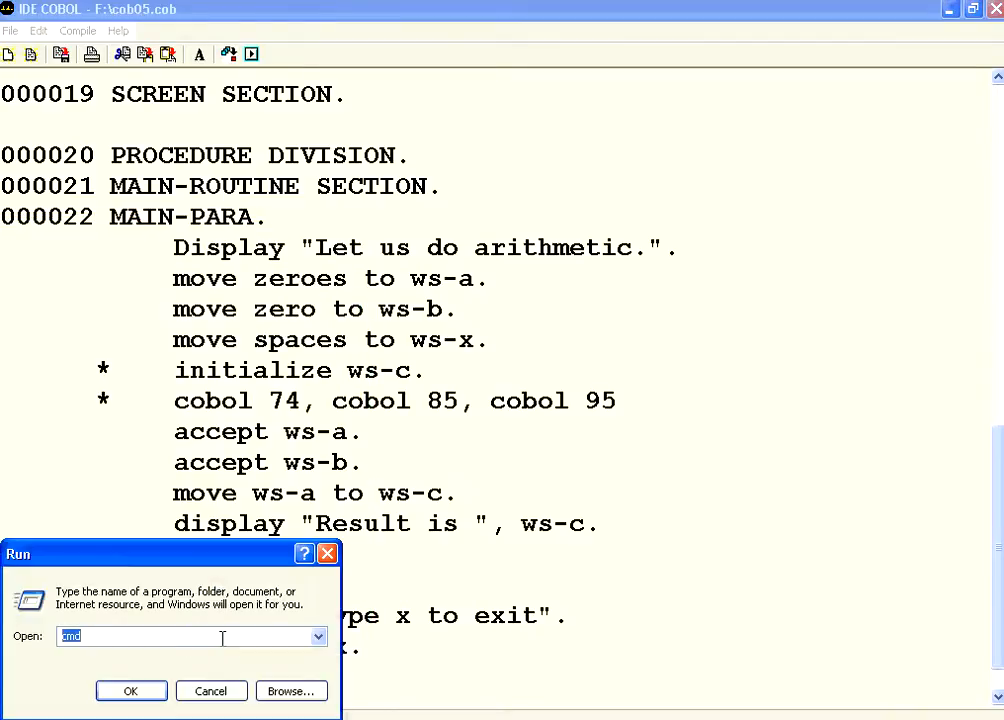
click(132, 692)
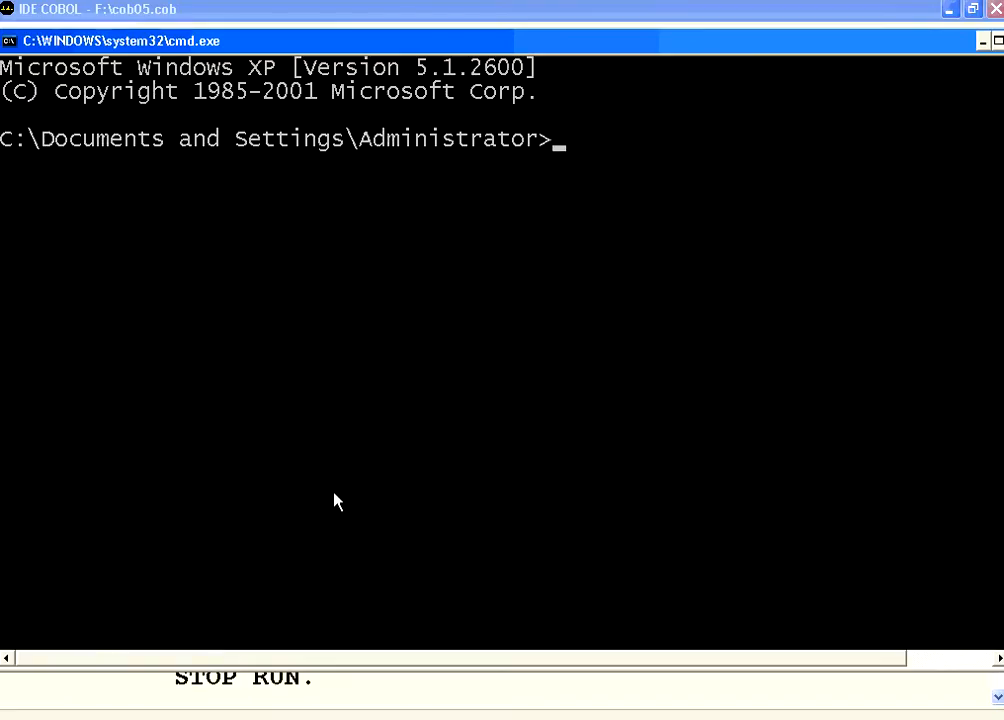
text(type)
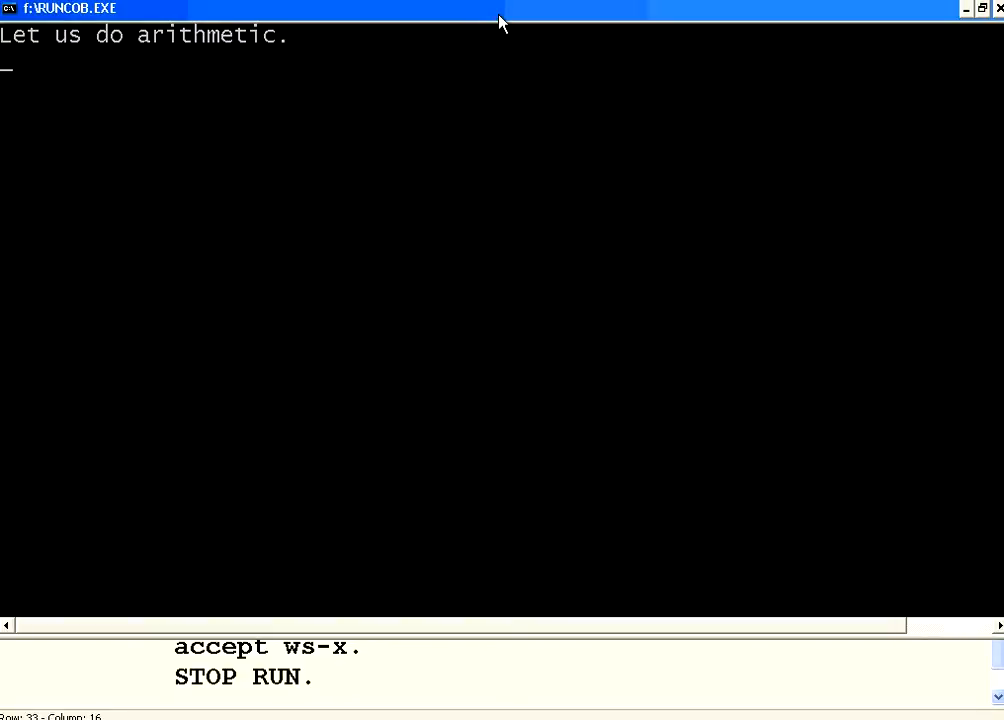
Feed the program input 5 (and 6) to get 'Result is 05', then exit
text(5)
text(6)
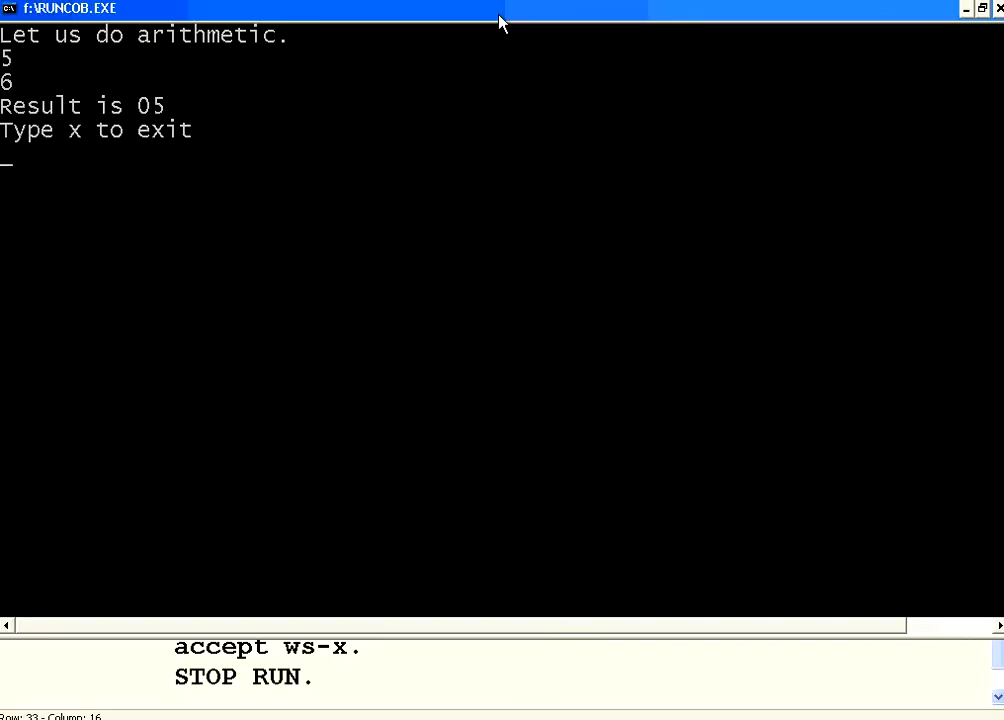
mouse_move(178, 110)
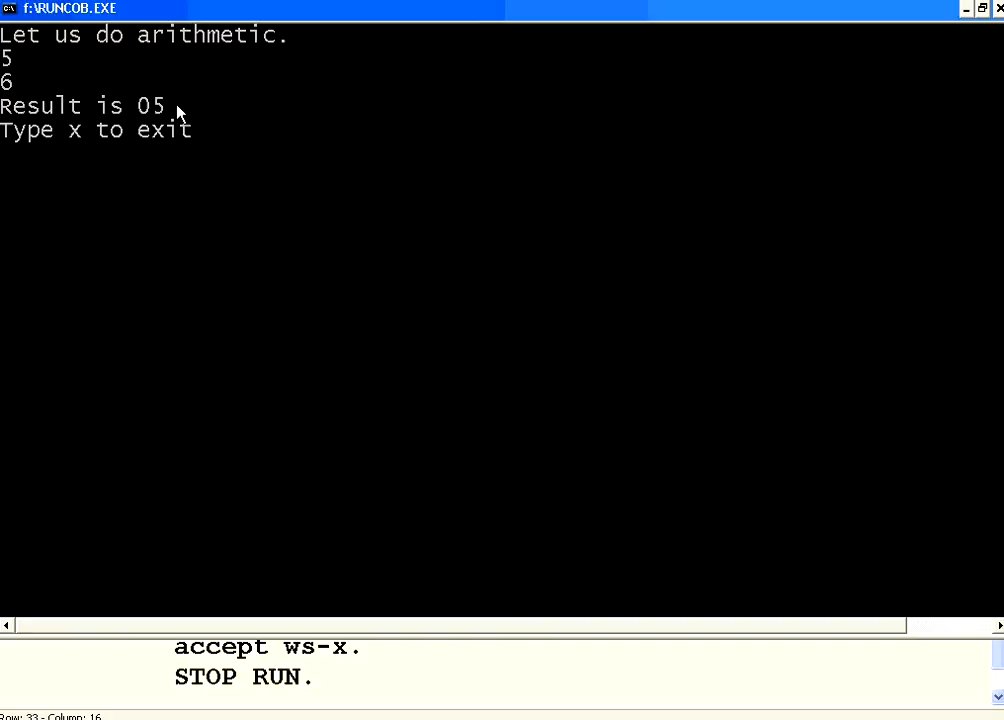
text(s)
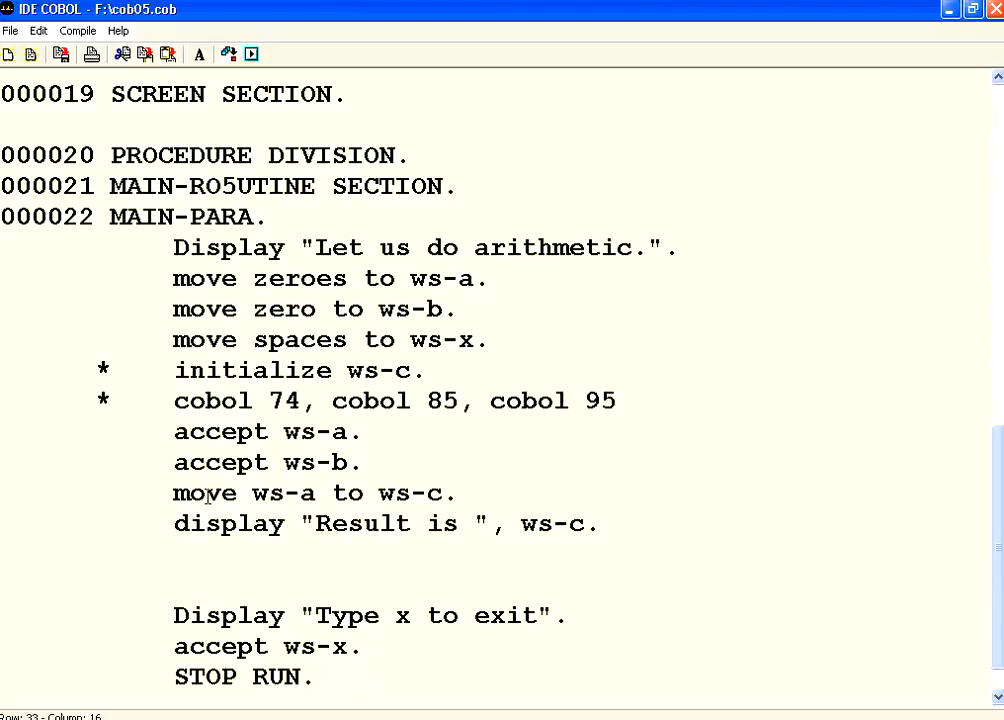
Comment the move line and write 'if ws-a is greater than ws-b'
double_click(212, 492)
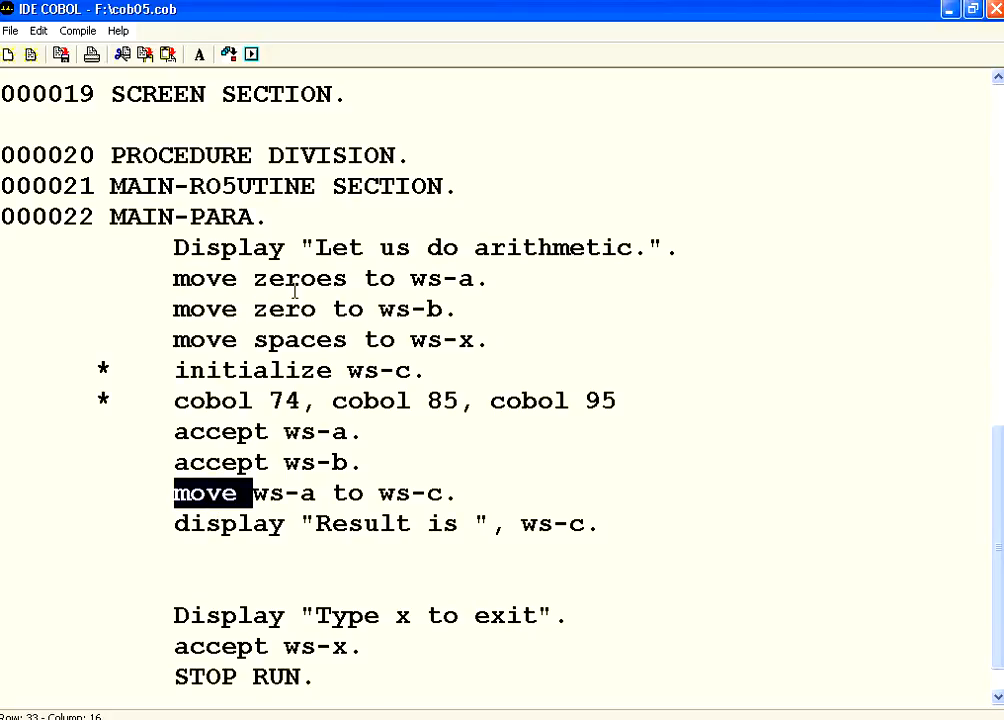
mouse_move(300, 430)
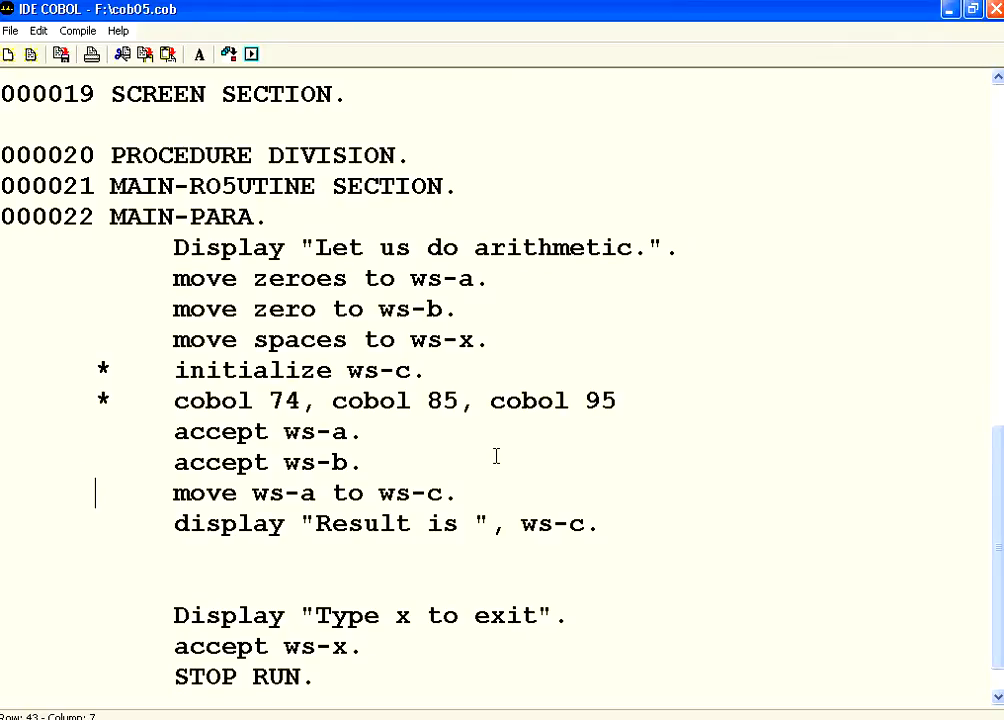
text(*)
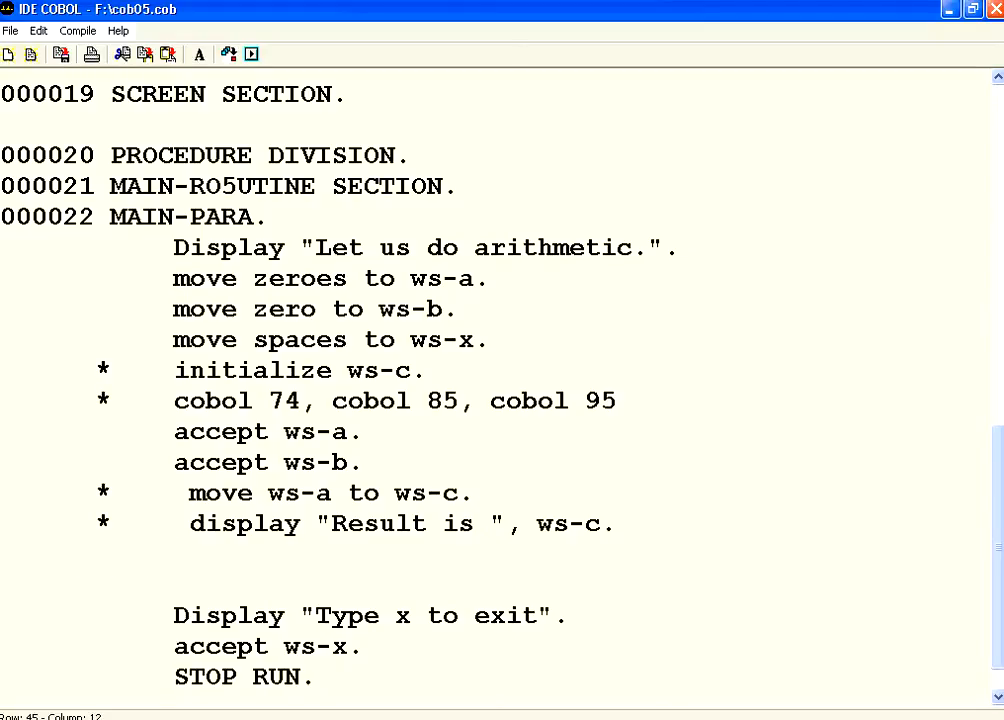
text(if w)
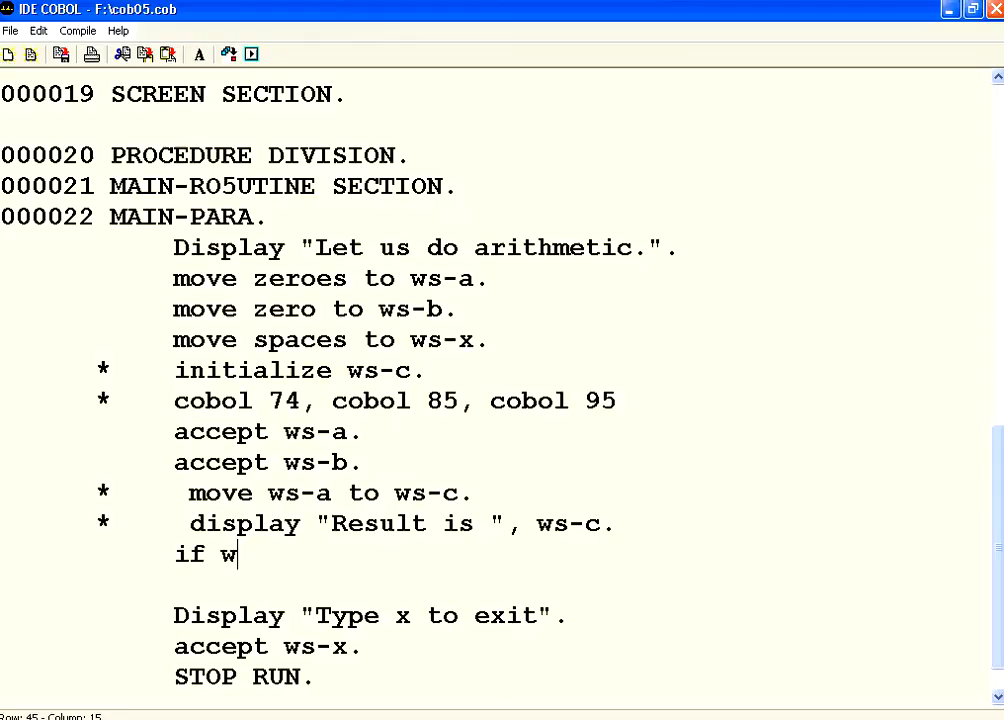
text(s-a =)
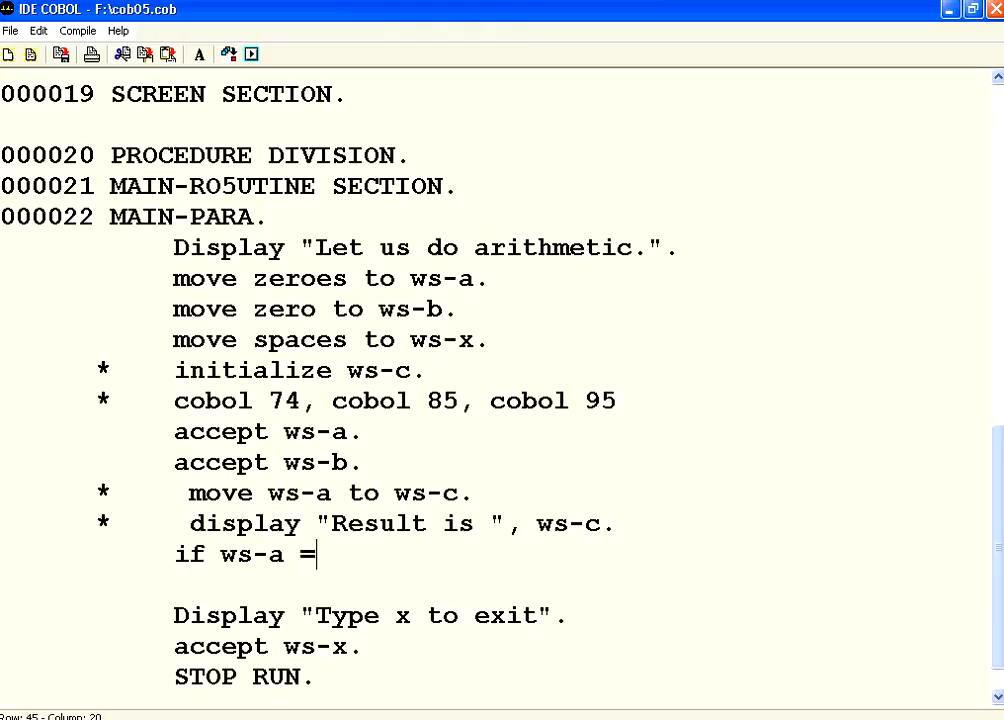
key(BackSpace)
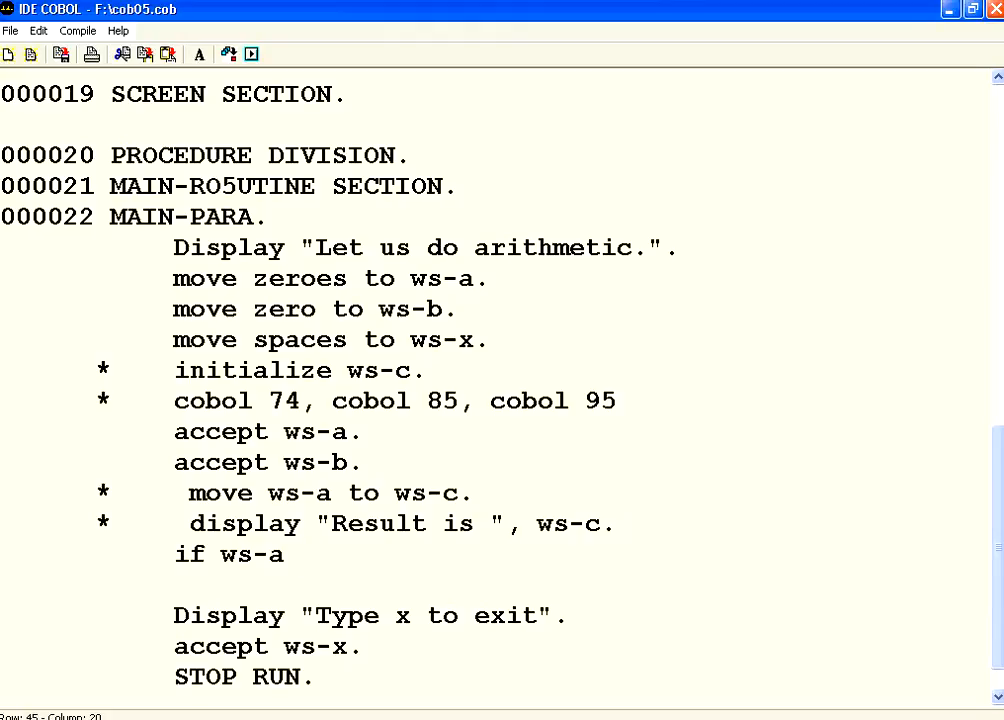
text(is g)
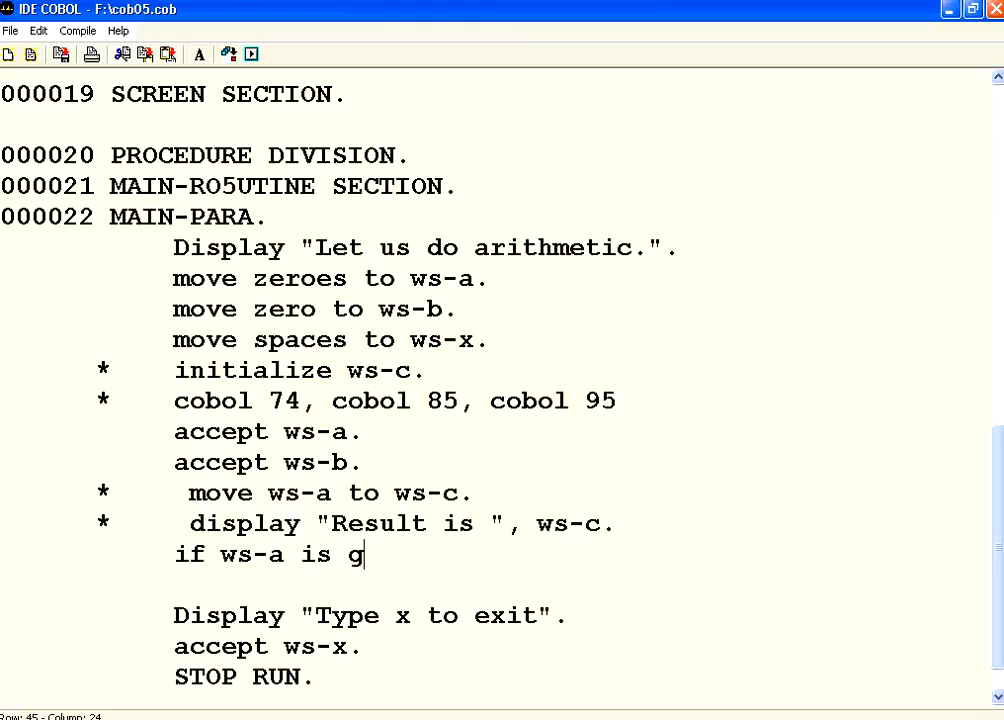
text(reater than w)
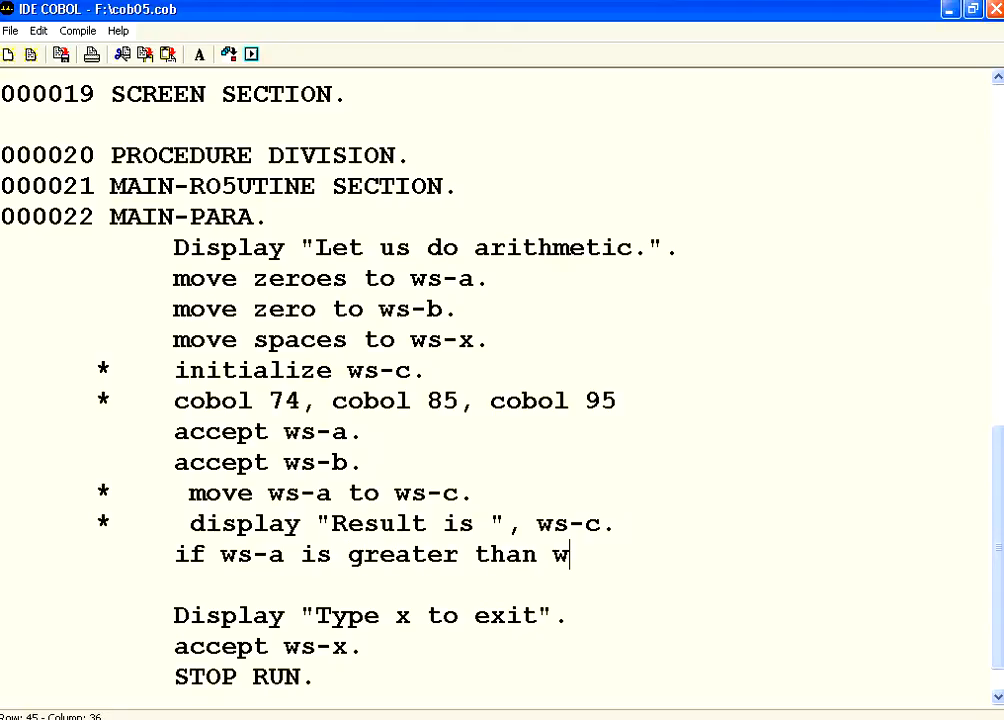
text(s-b)
text(display)
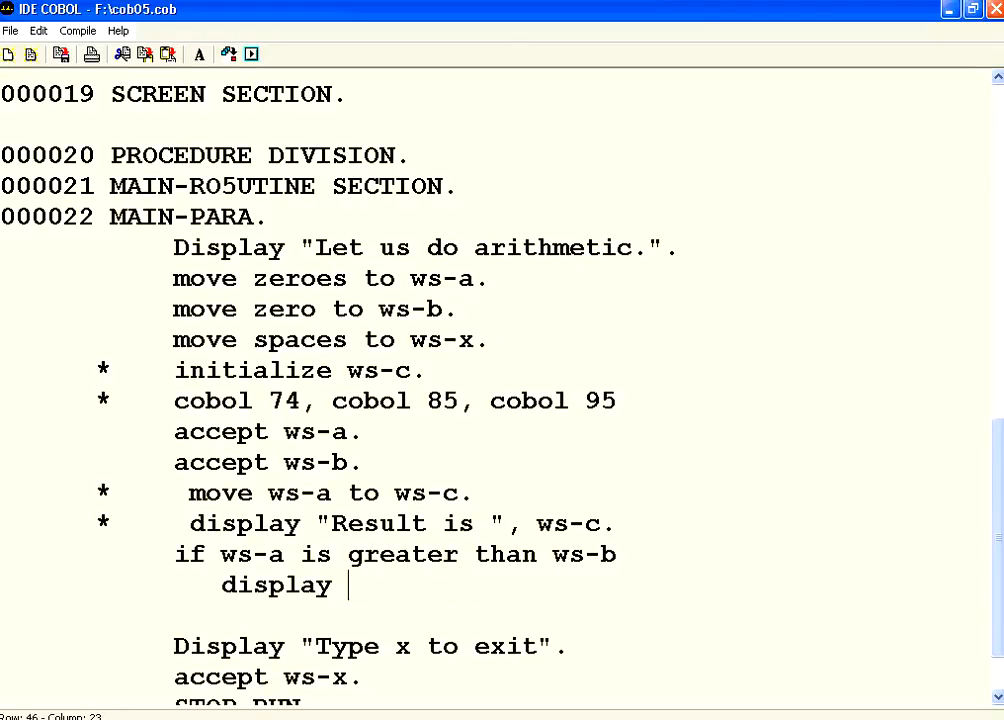
Add the display lines "ws-a is greater" and "ws-a is not greater" around the else
text("ws)
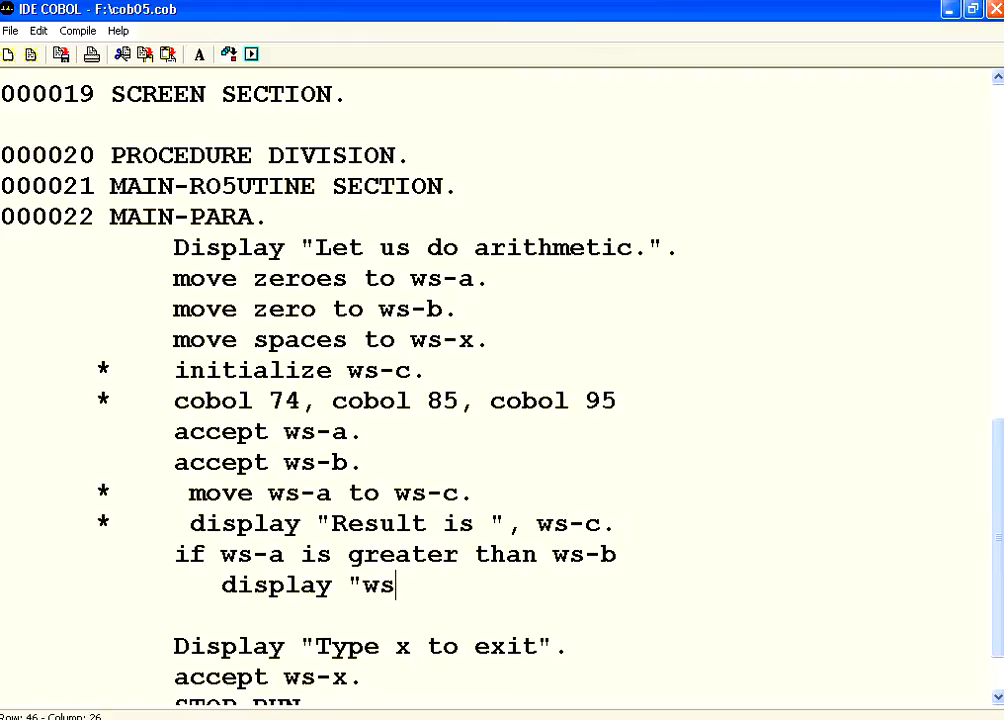
text(-a is g)
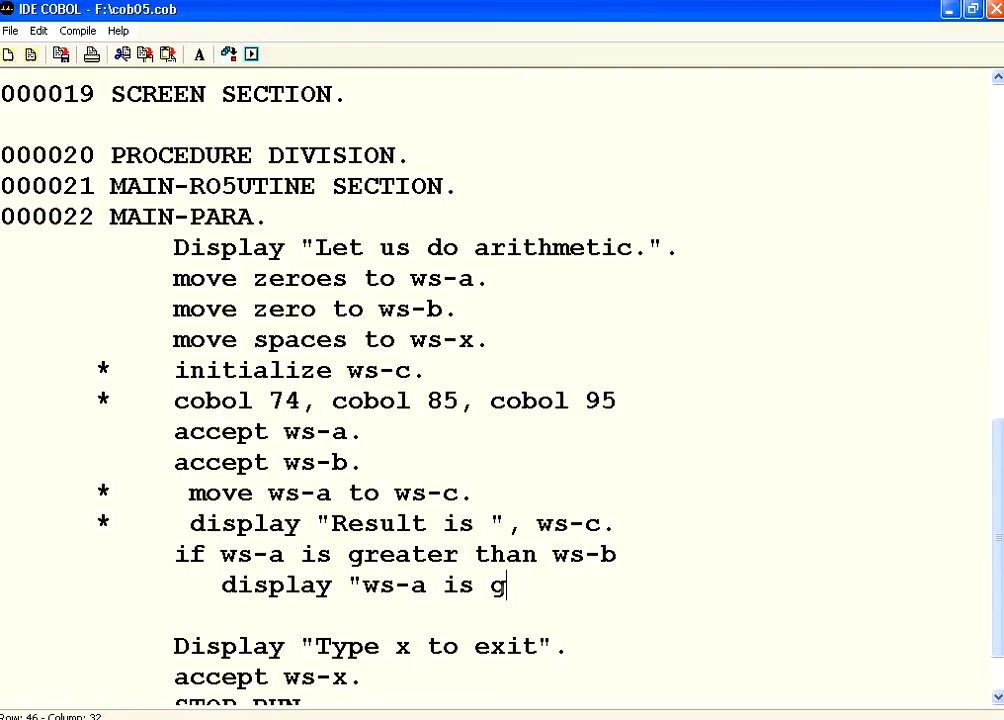
text(reater")
click(434, 616)
text(else)
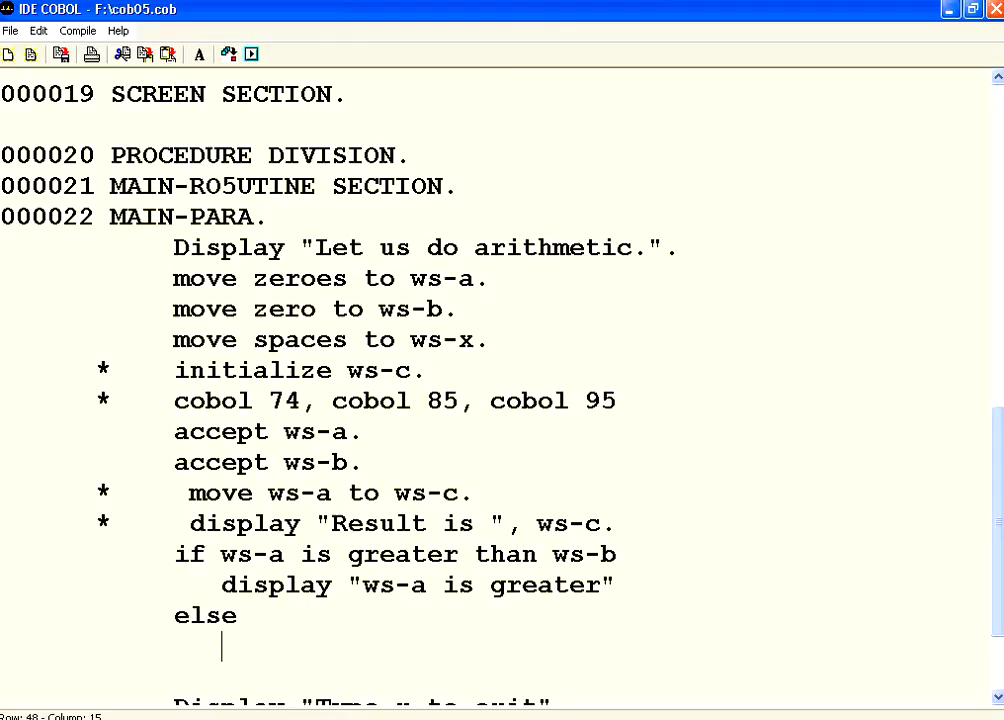
text(display)
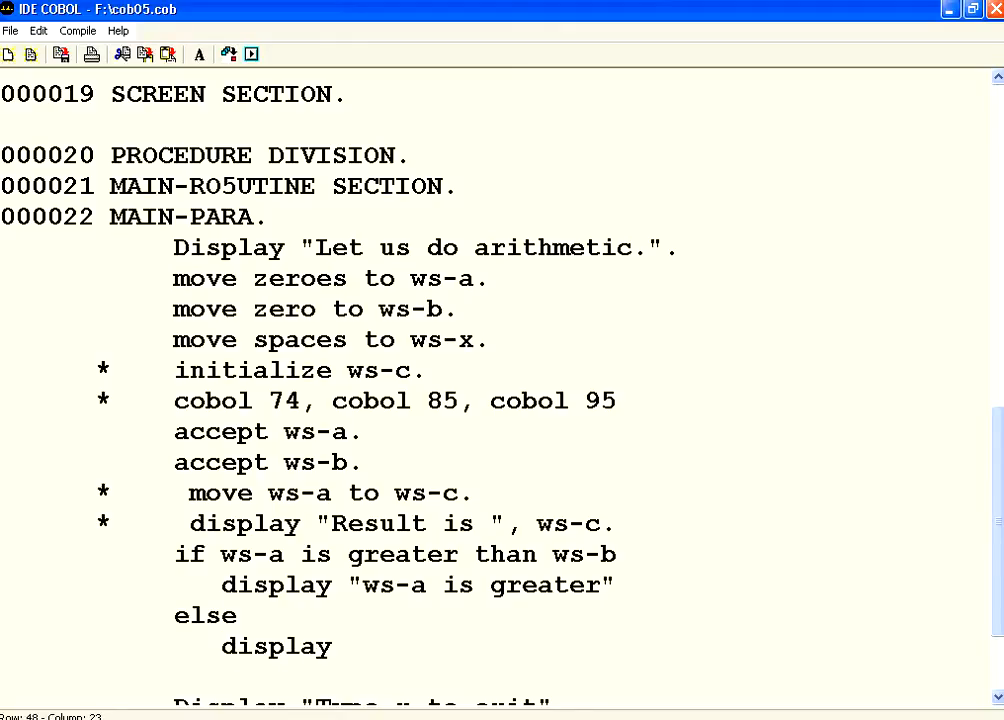
text("ws-a is not greate)
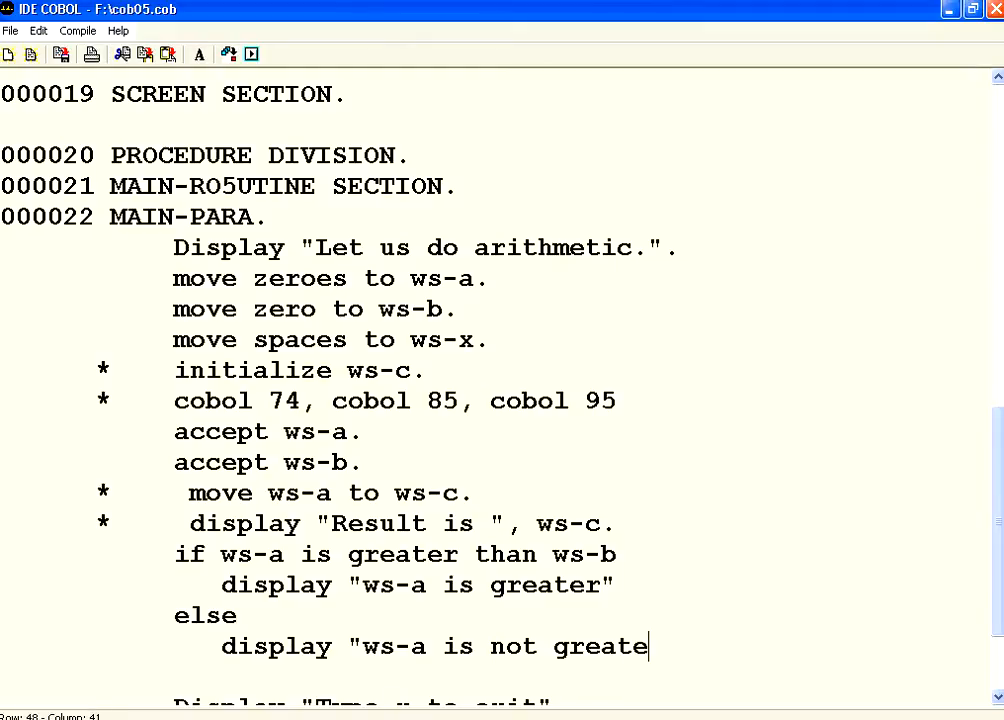
text(r".)
text(*    end-if)
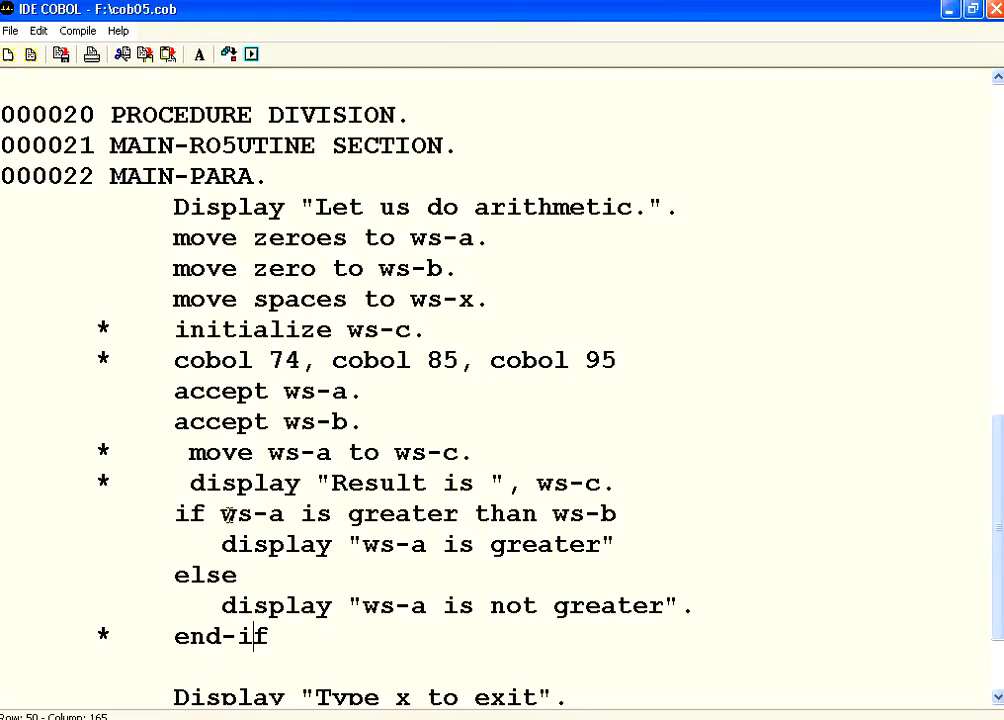
drag(220, 512, 624, 512)
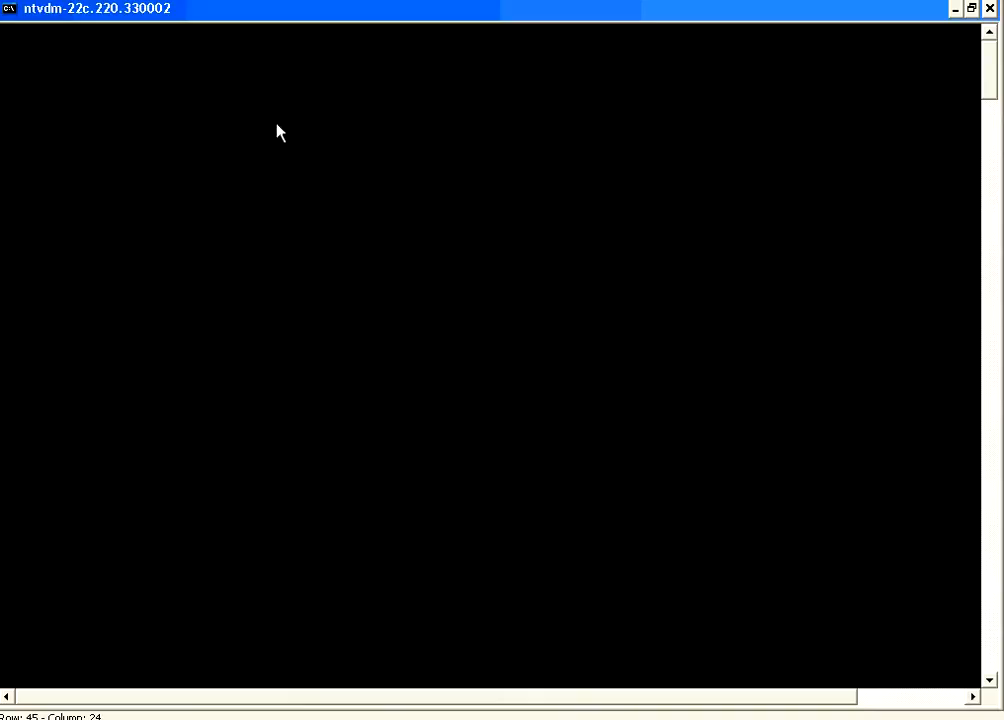
text(er)
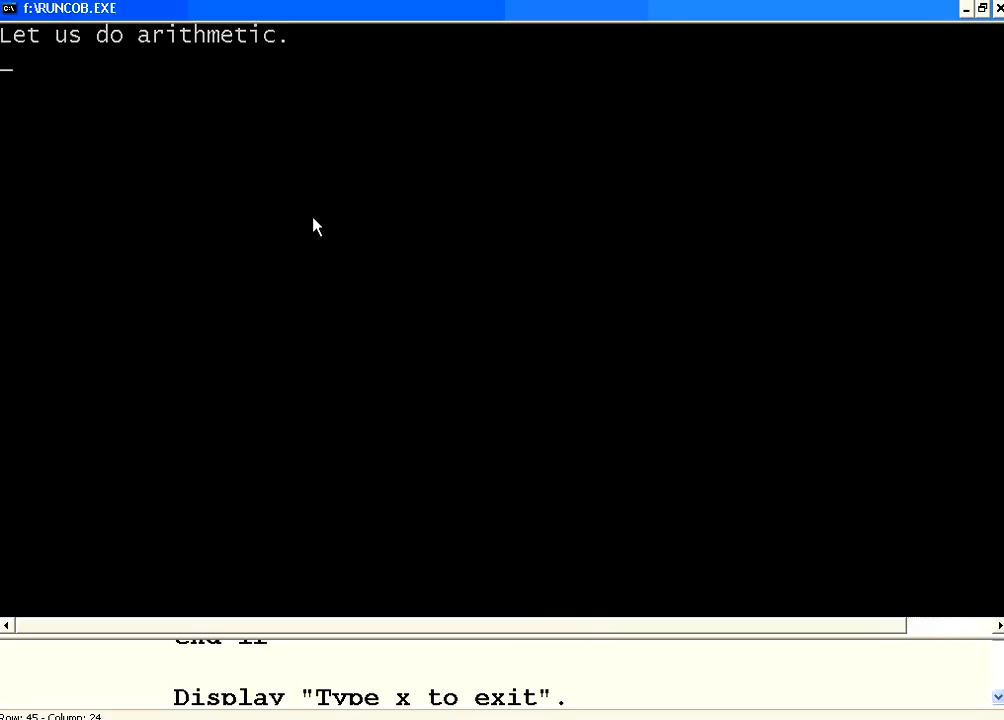
text(5)
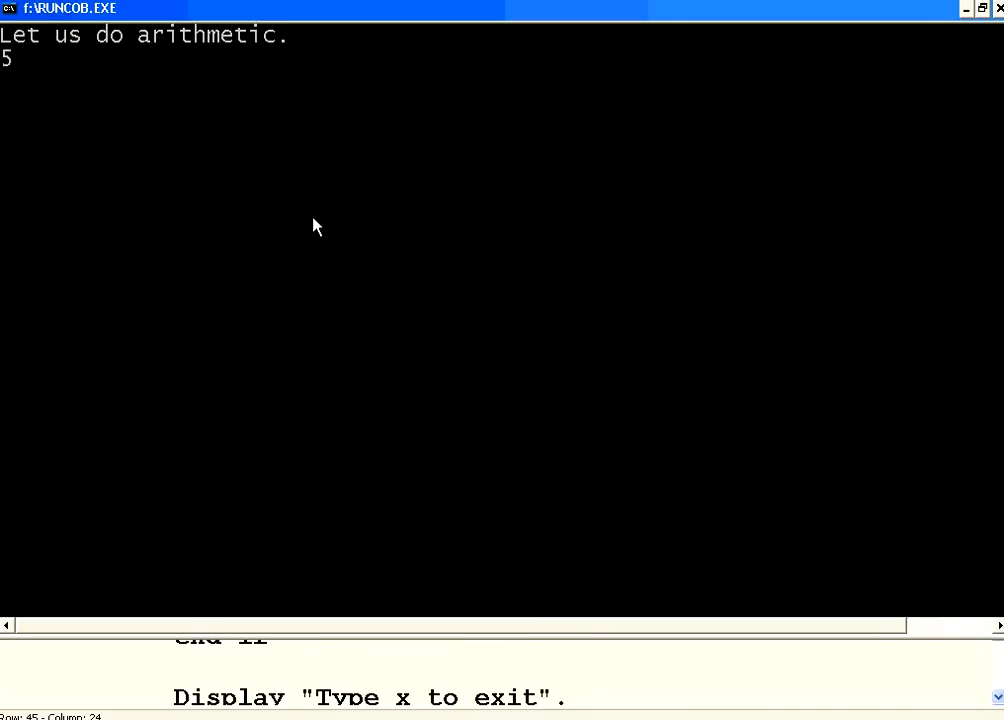
text(6)
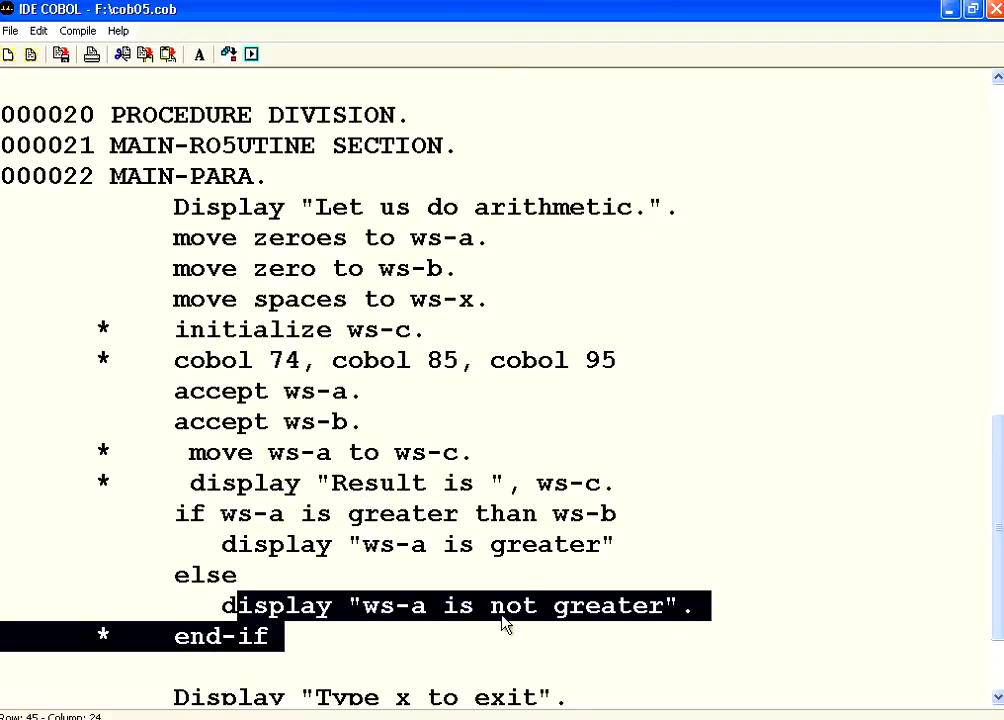
Run cob05 with inputs 6 and 4, see 'ws-a is greater', then exit with x
click(252, 54)
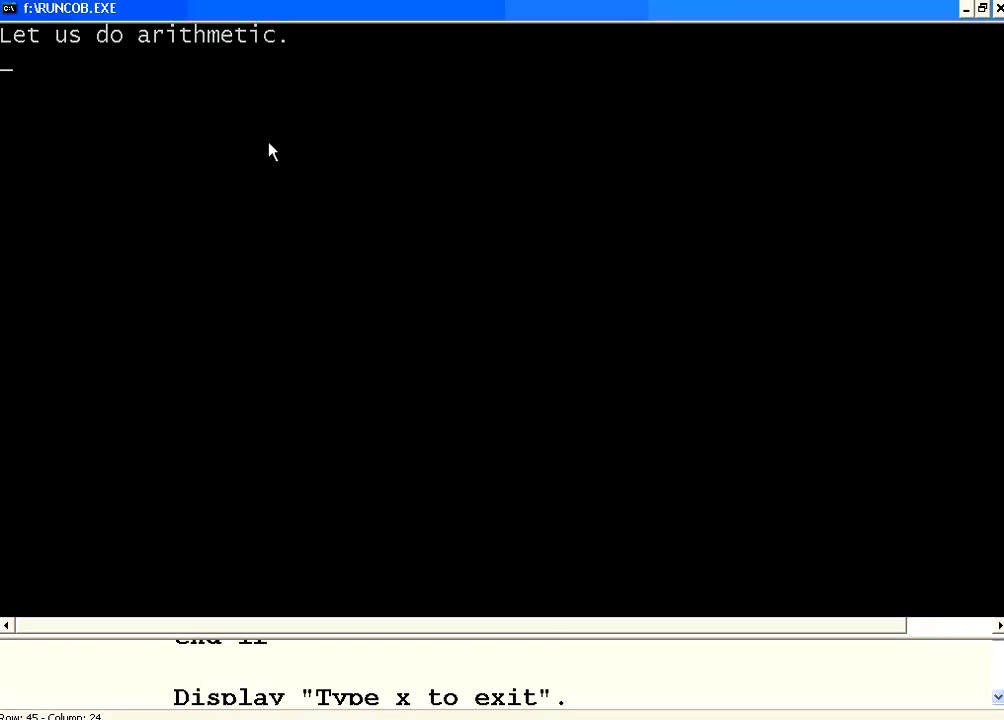
text(6)
text(4)
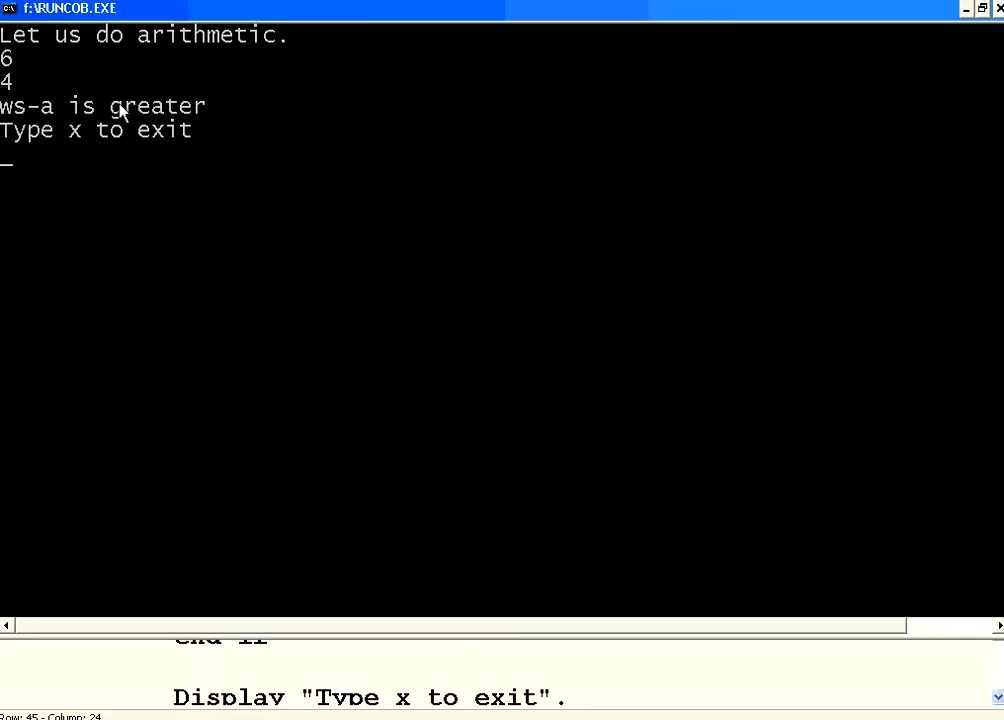
text(x)
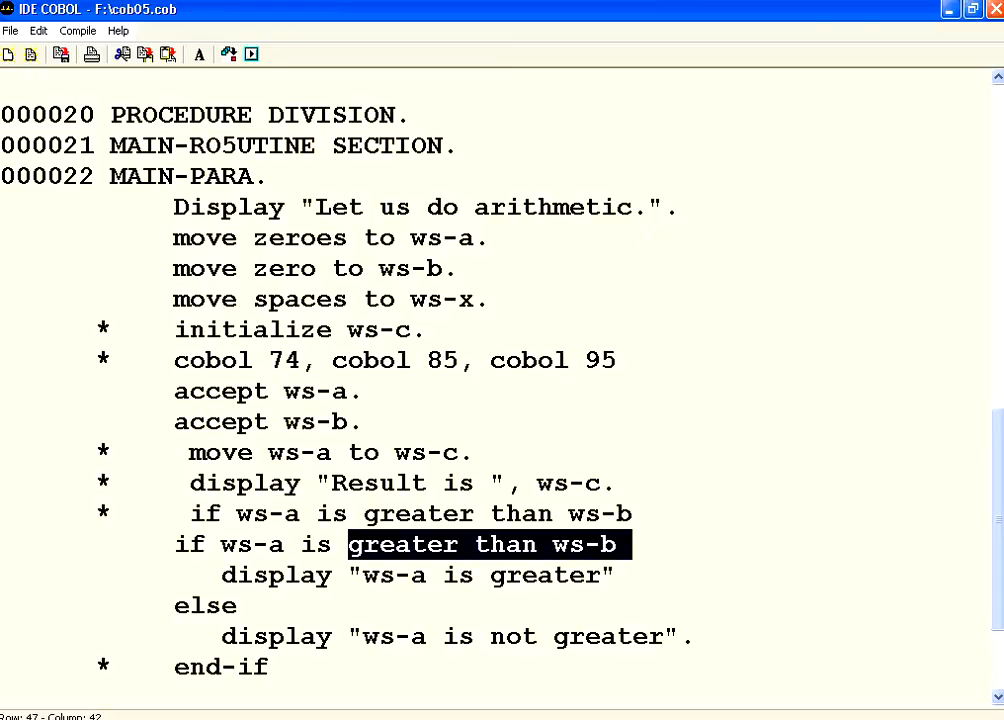
Change the condition to 'equal to zeroes' with zero/not zero messages, then compile and run
text(equal)
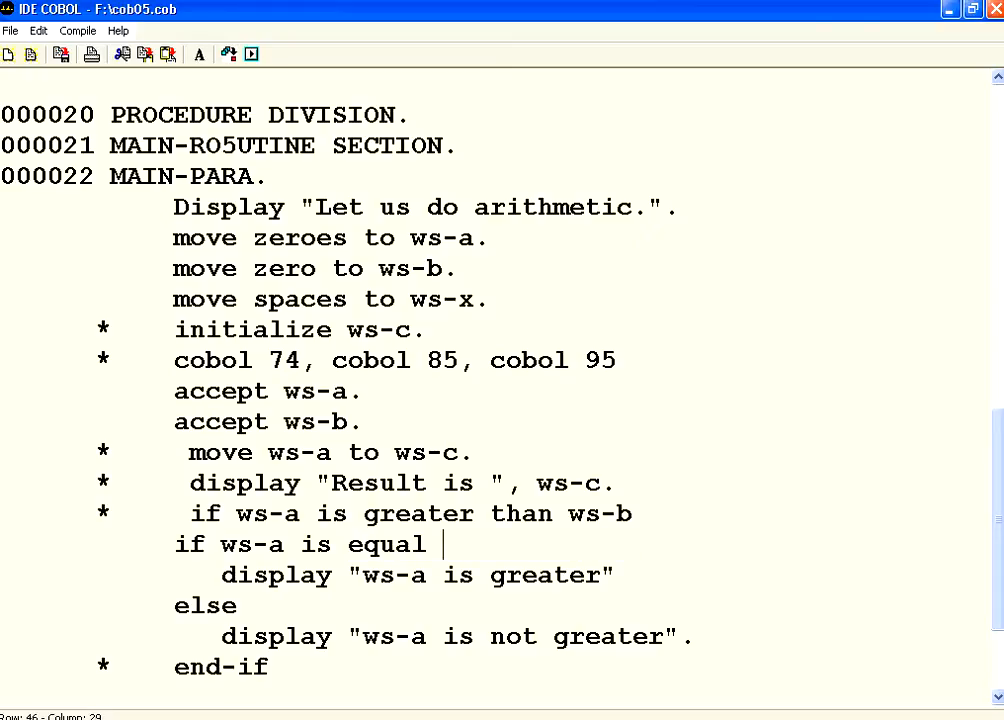
text(to zeroes)
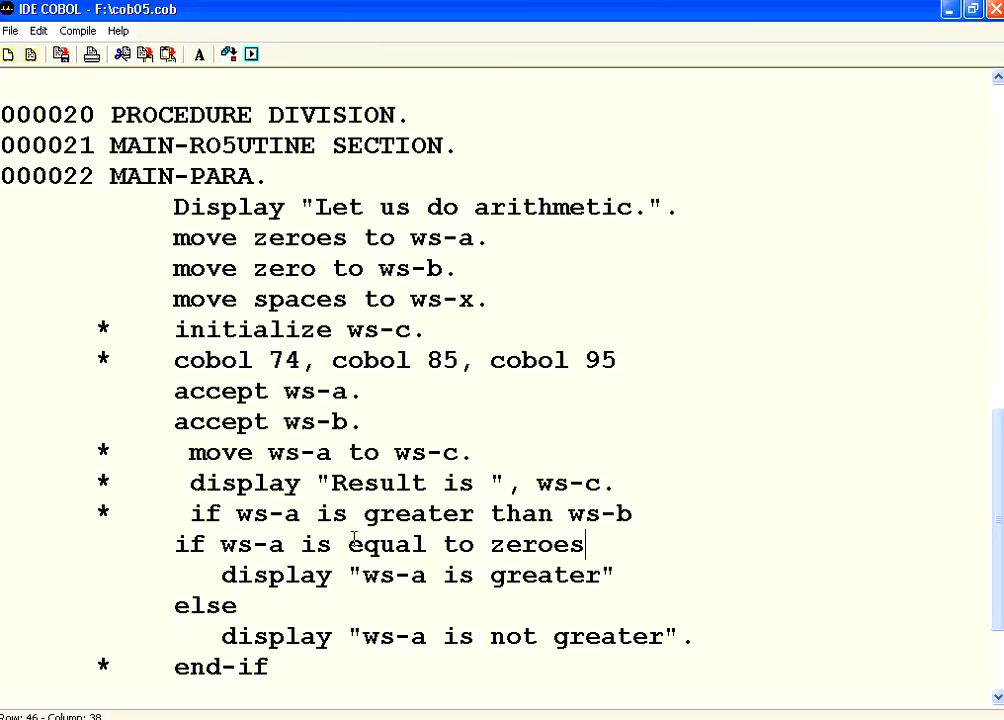
mouse_move(444, 512)
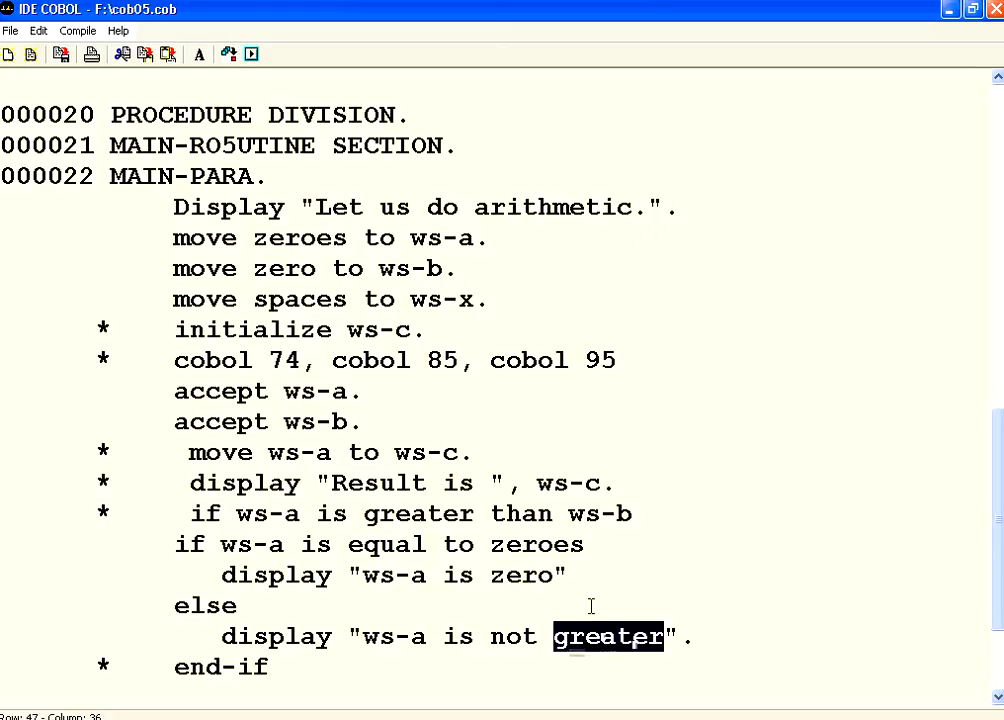
text(zero)
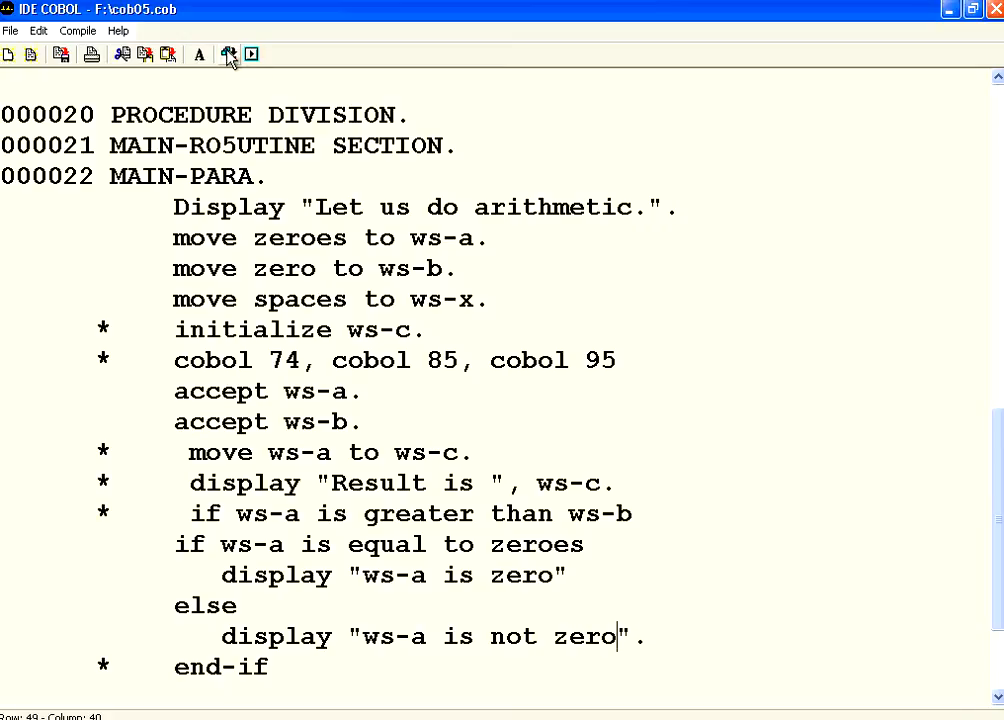
click(250, 54)
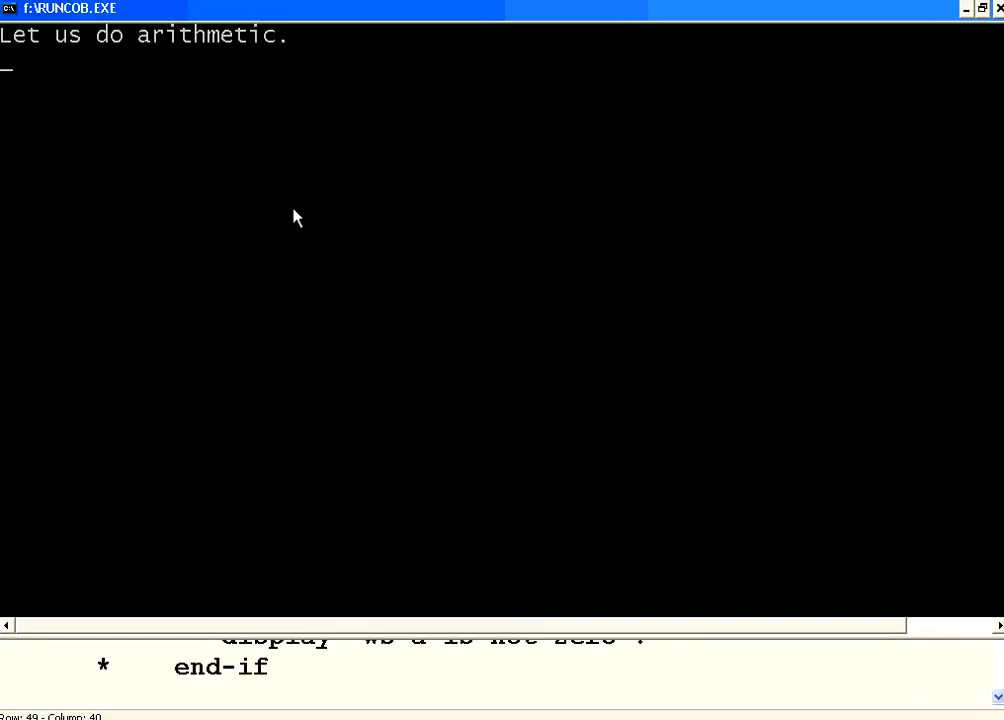
text(0)
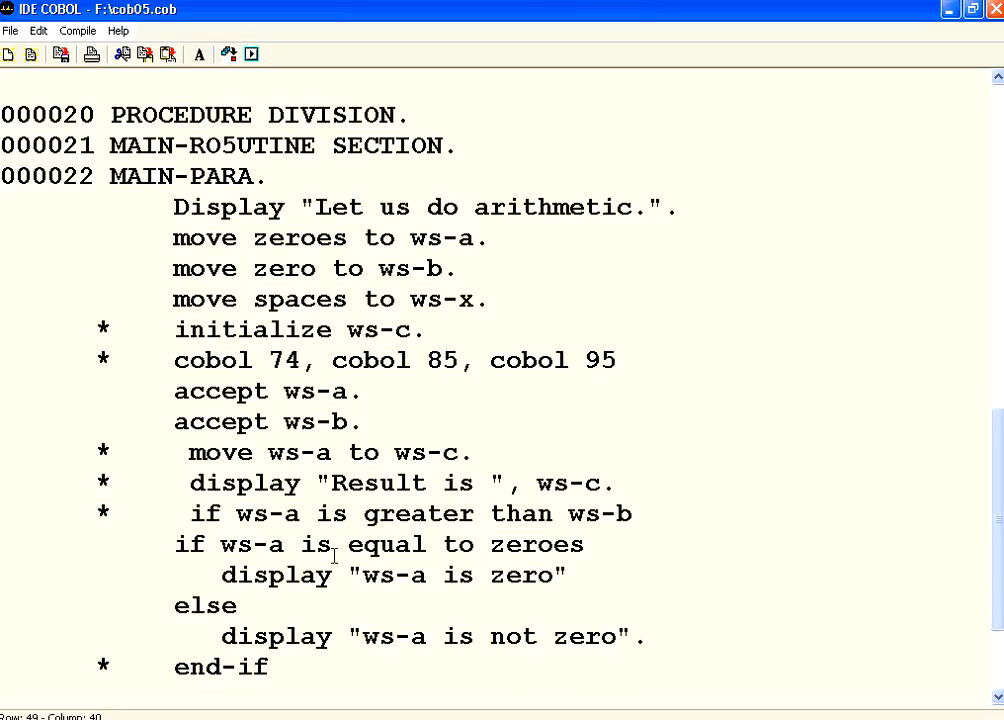
mouse_move(564, 524)
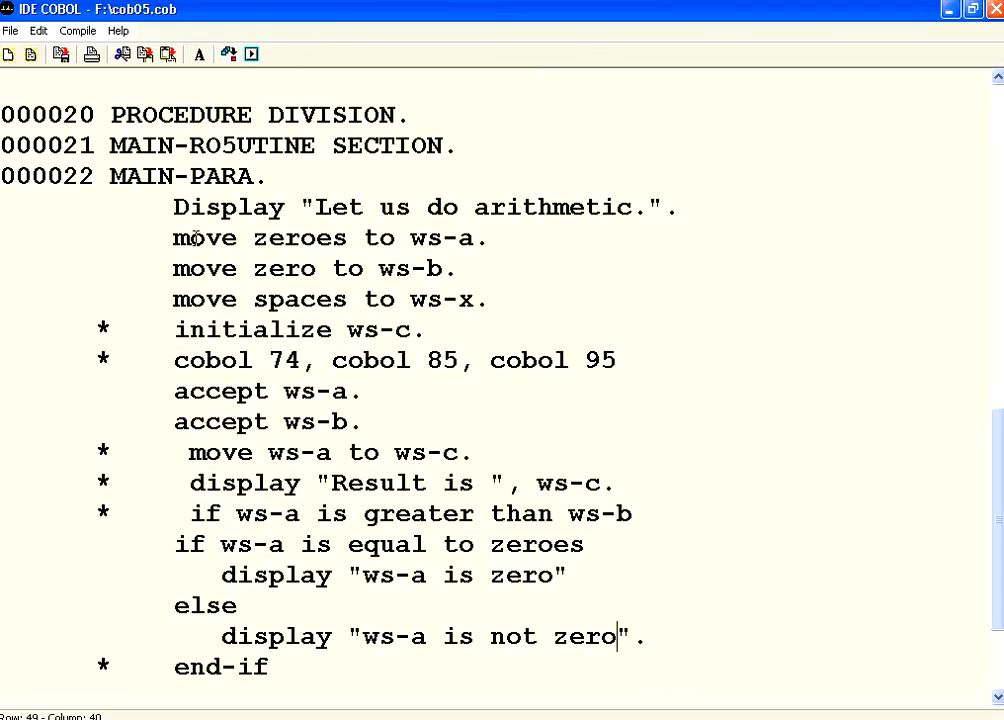
double_click(204, 238)
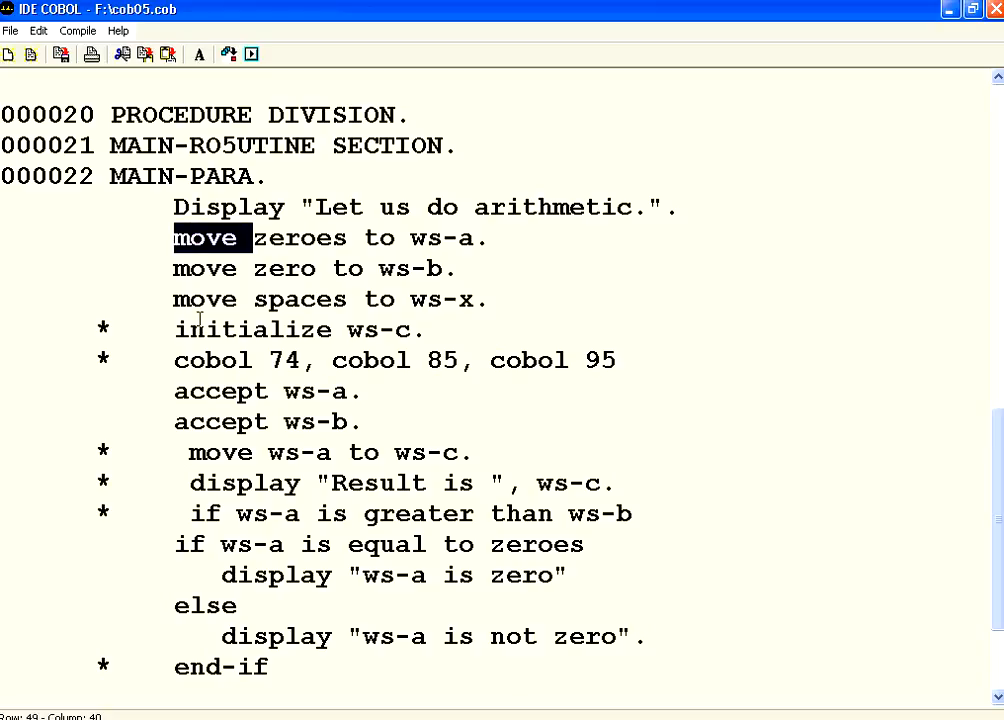
double_click(300, 238)
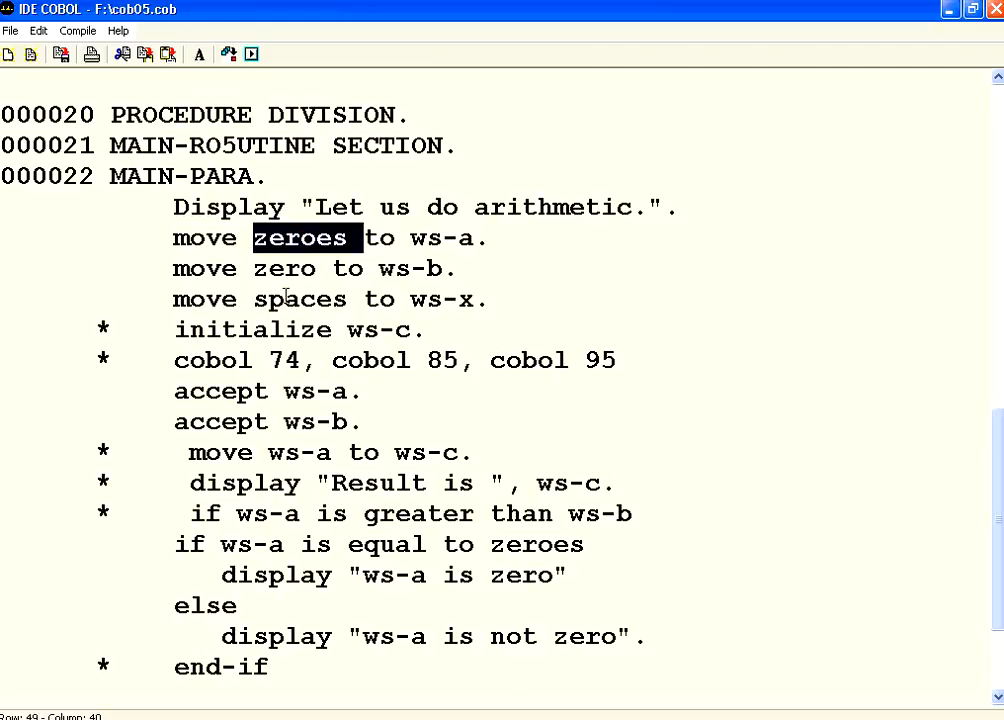
double_click(300, 300)
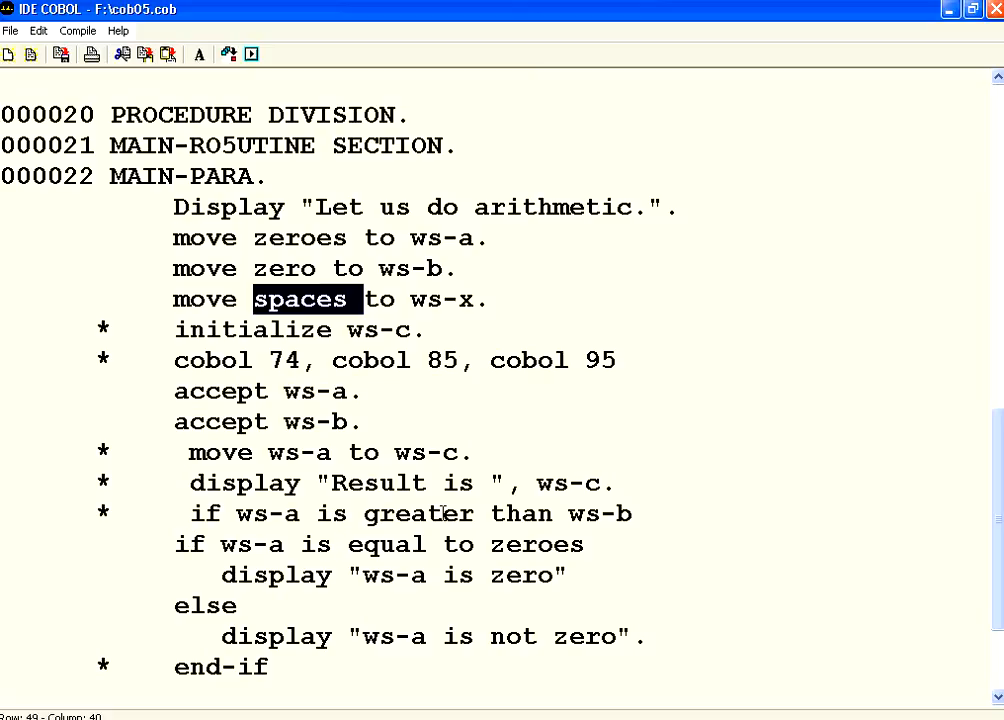
mouse_move(352, 544)
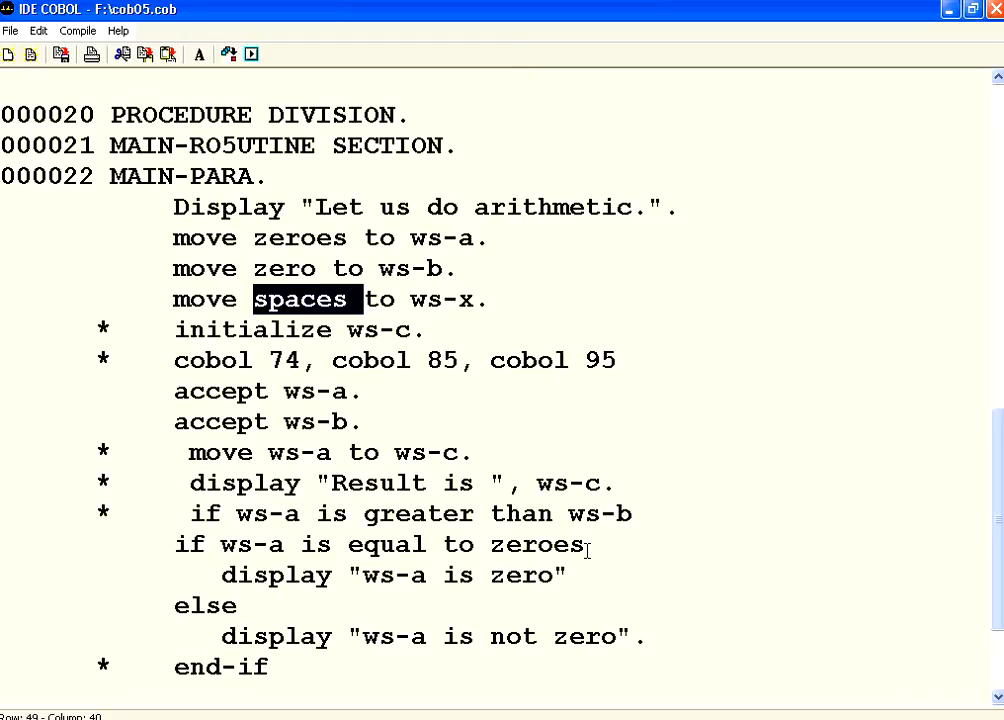
mouse_move(508, 474)
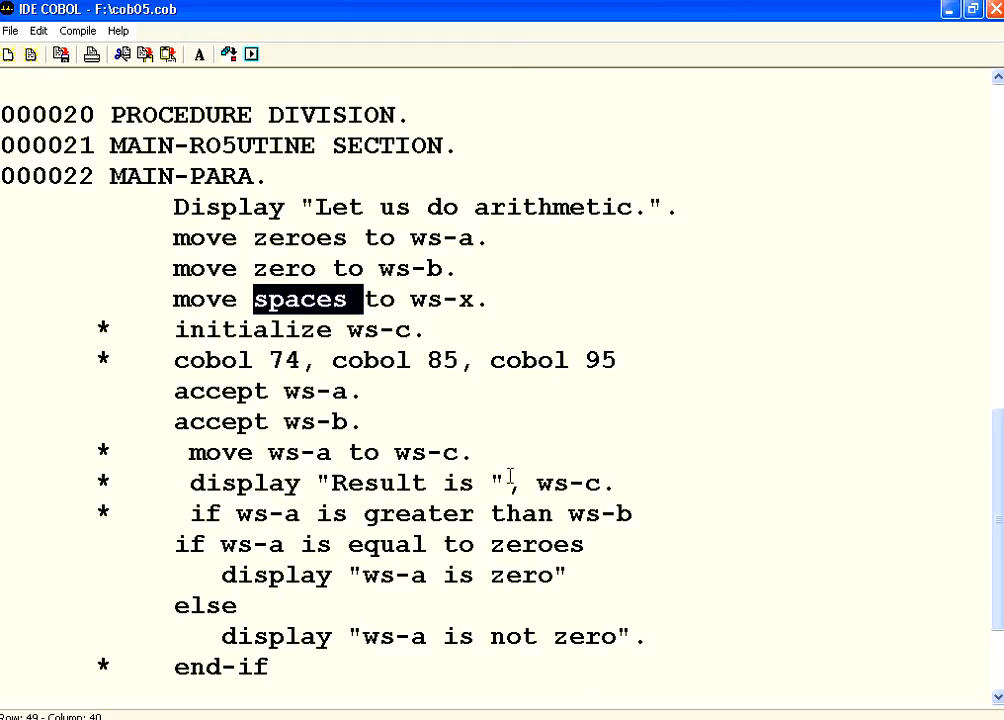